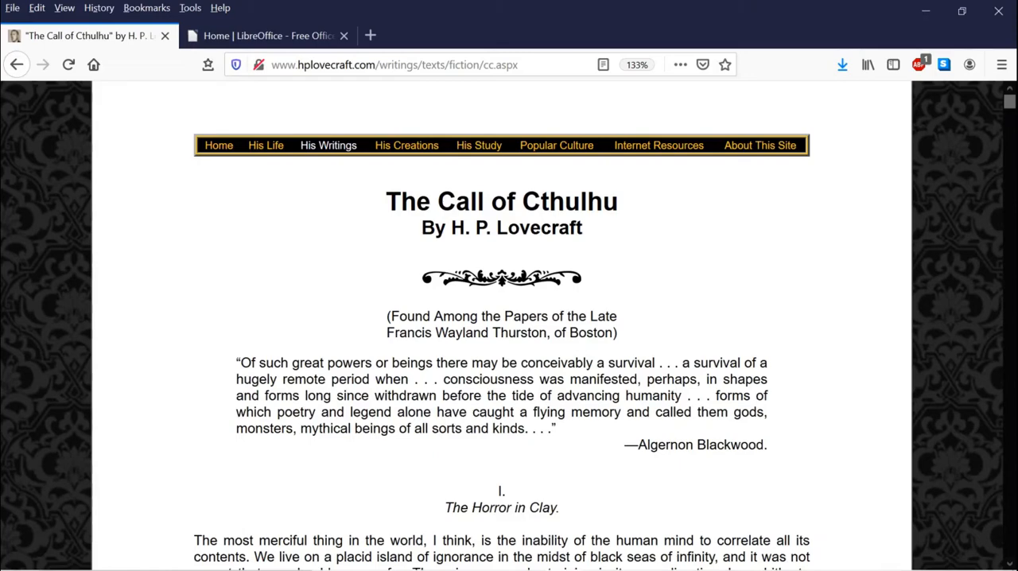
mouse_move(778, 204)
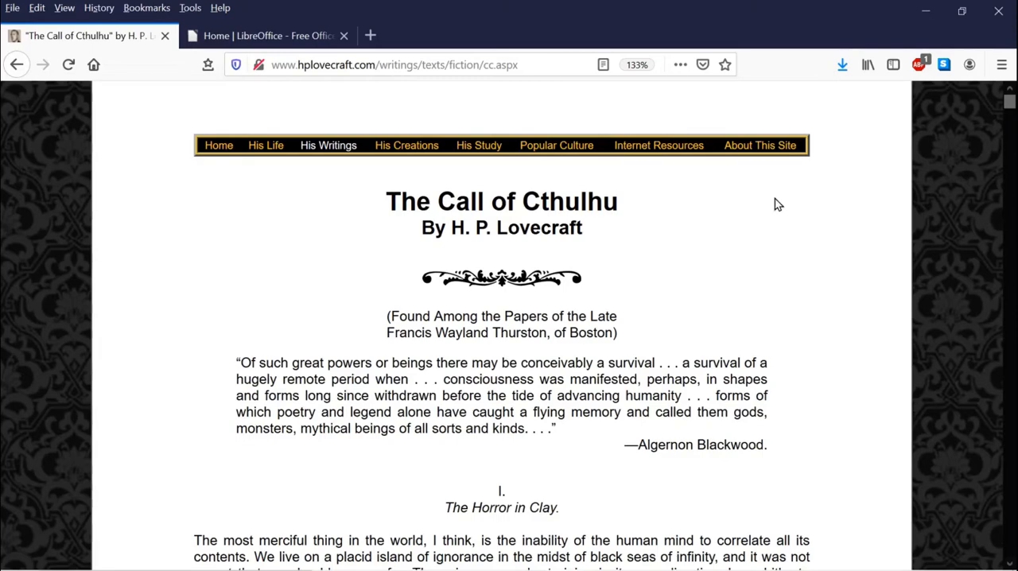
mouse_move(579, 251)
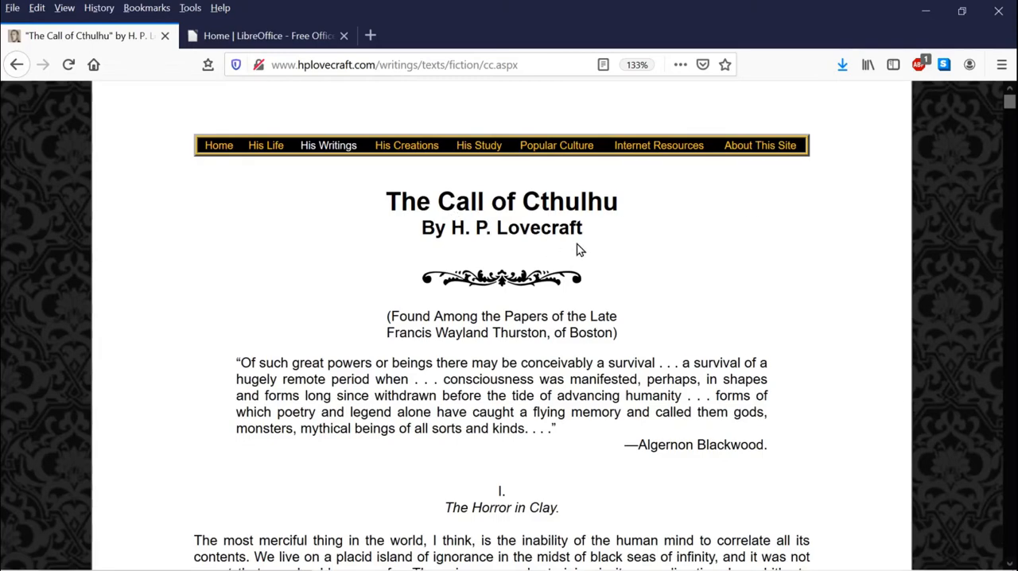
mouse_move(549, 213)
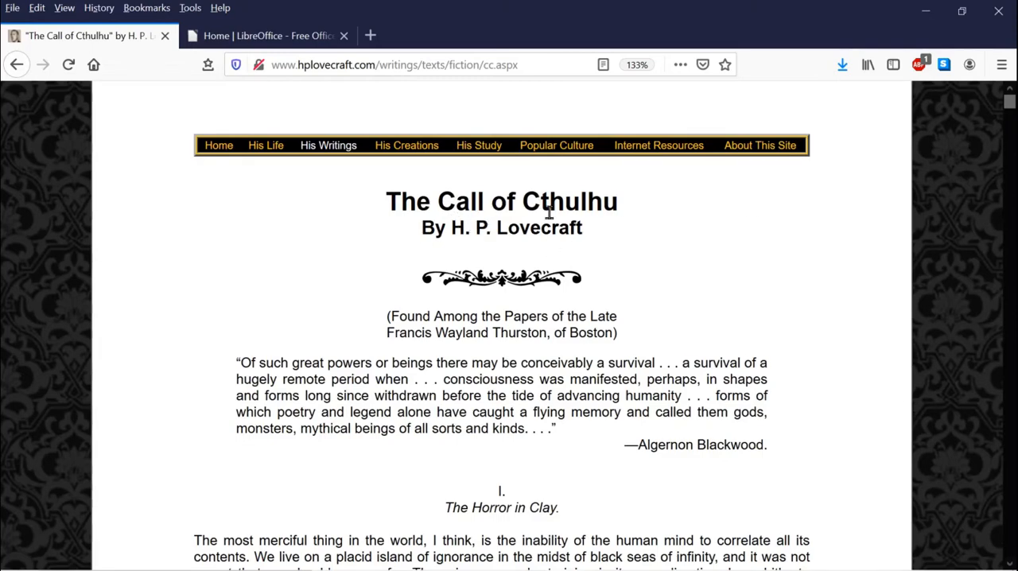
mouse_move(536, 256)
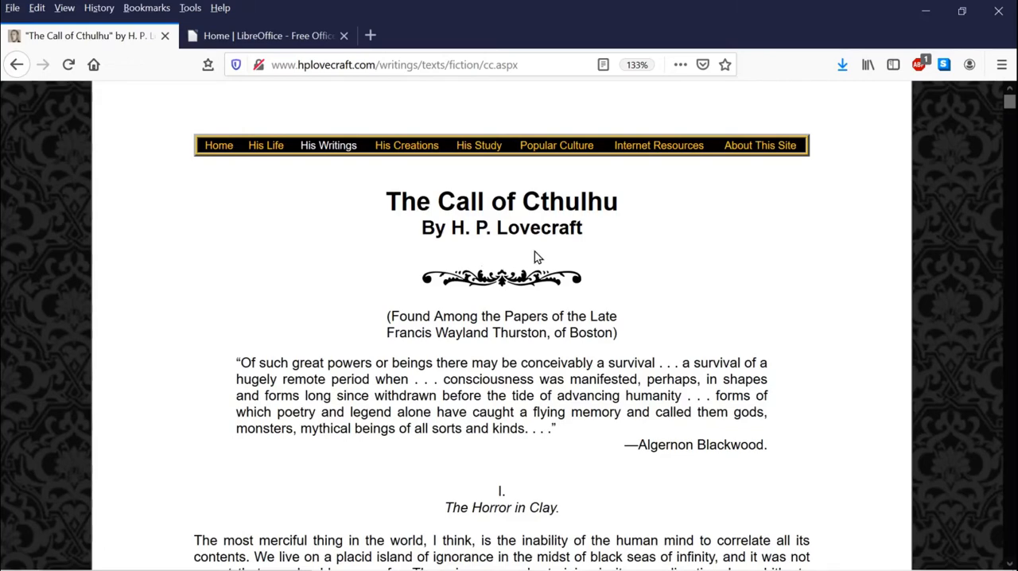
mouse_move(408, 203)
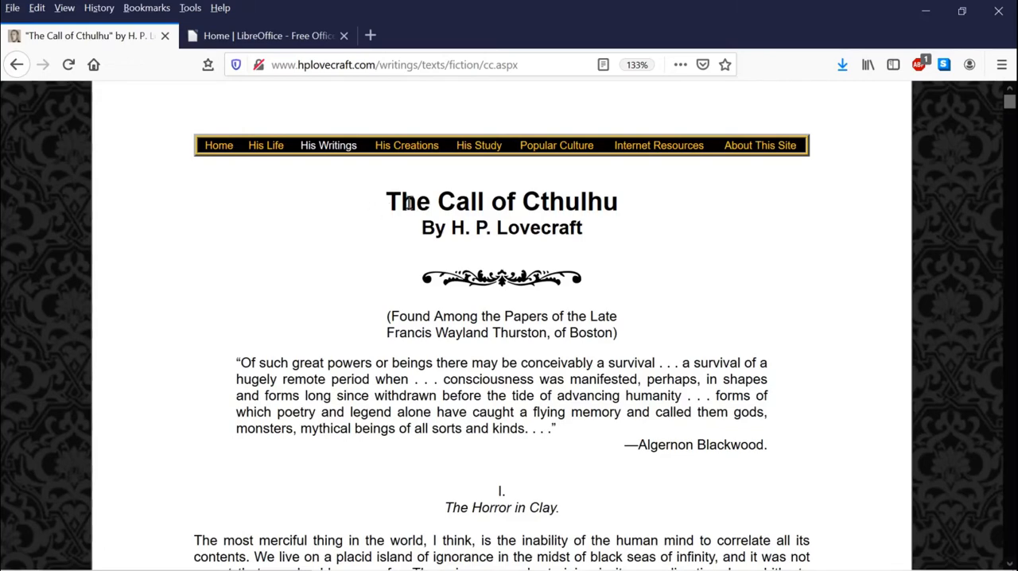
mouse_move(586, 200)
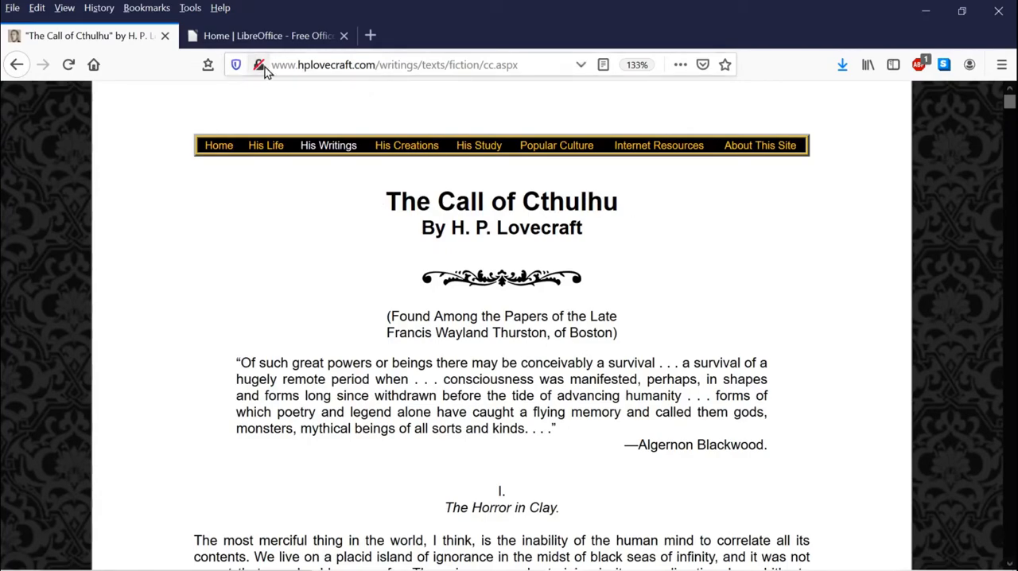
Switch Firefox to the LibreOffice home page and scroll down it
click(267, 35)
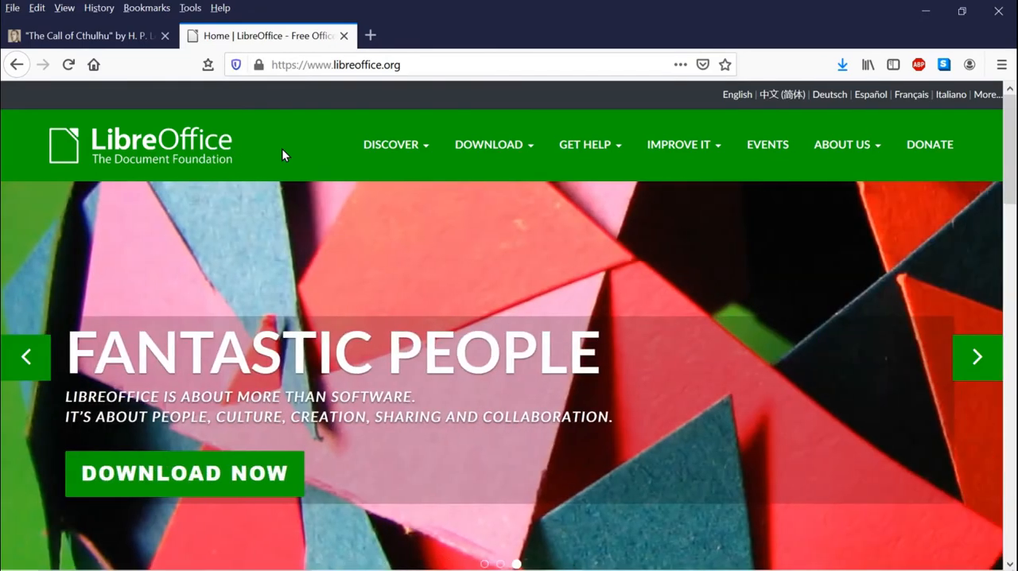
mouse_move(339, 204)
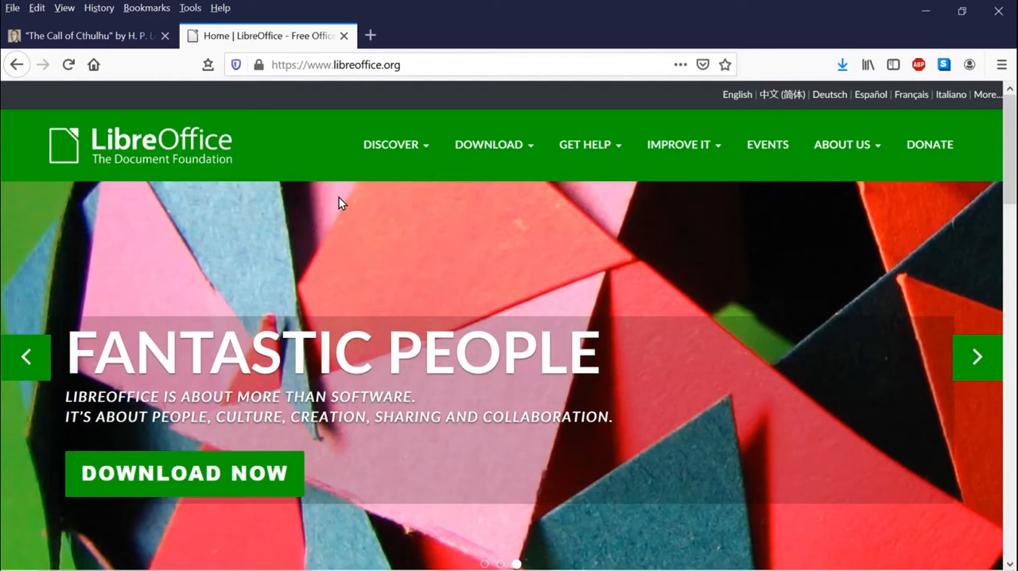
scroll(down, 3)
text(libre)
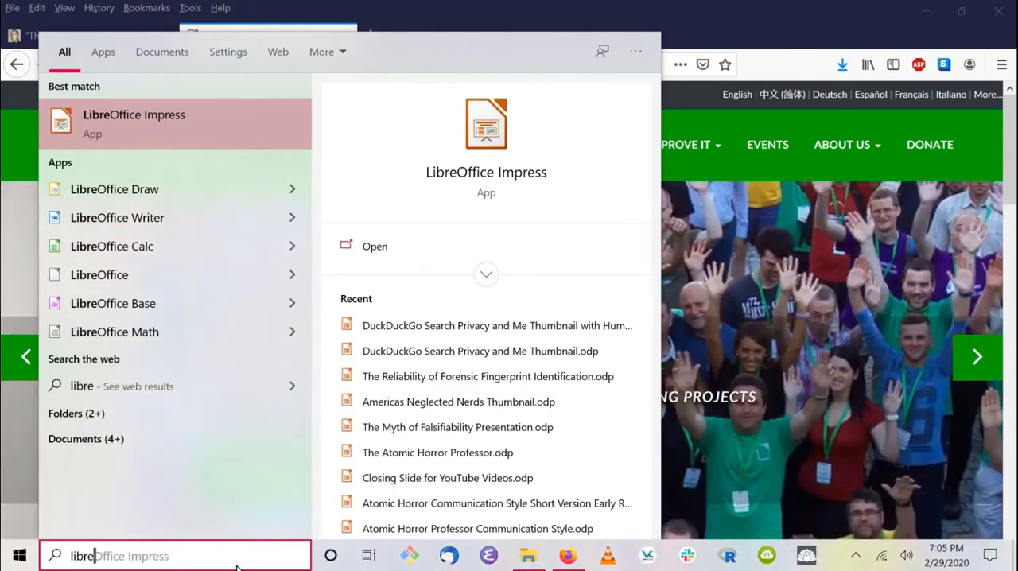
Launch LibreOffice Draw from the Start menu search, opening a blank Untitled 1 drawing
text(LibreOffice Draw)
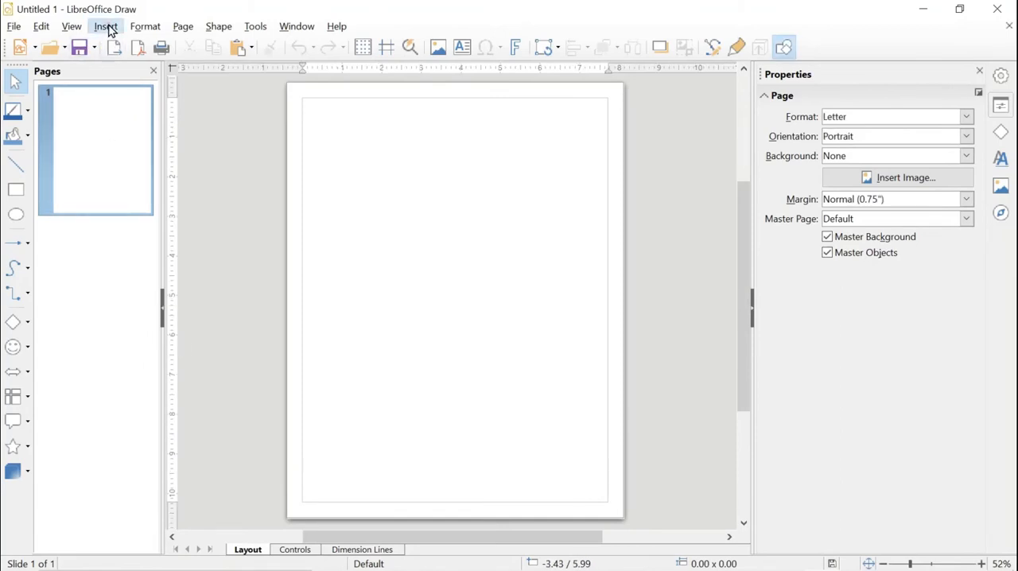
Insert the image 'The Call of Cthulhu First Page.jpg' from Highlighting Demo onto the page
click(105, 25)
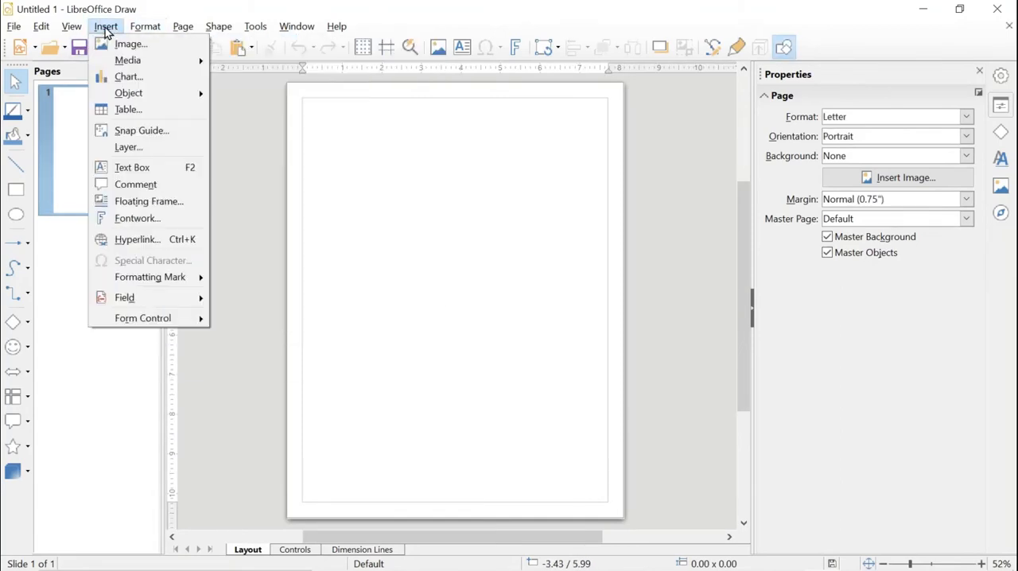
click(105, 25)
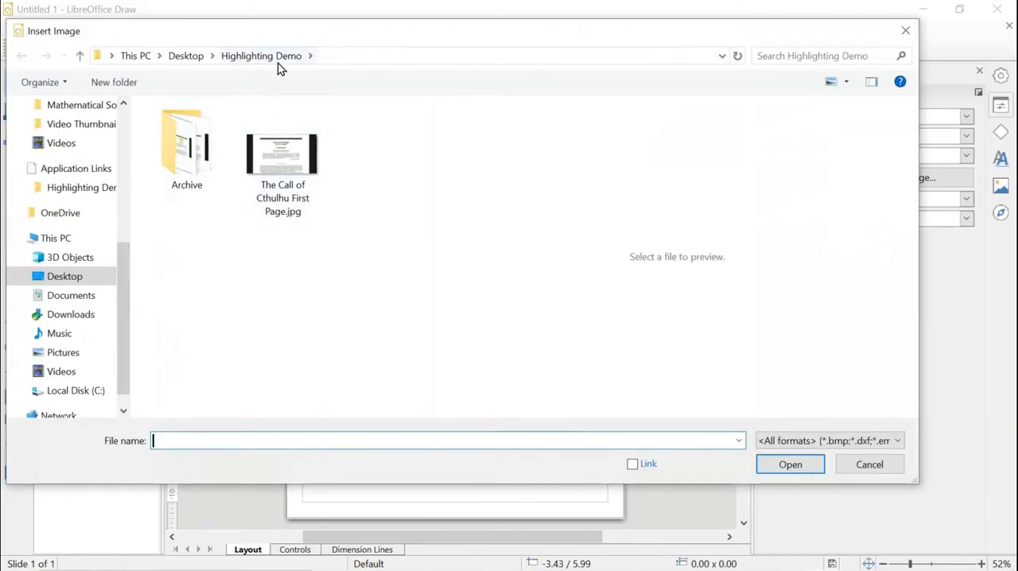
mouse_move(278, 86)
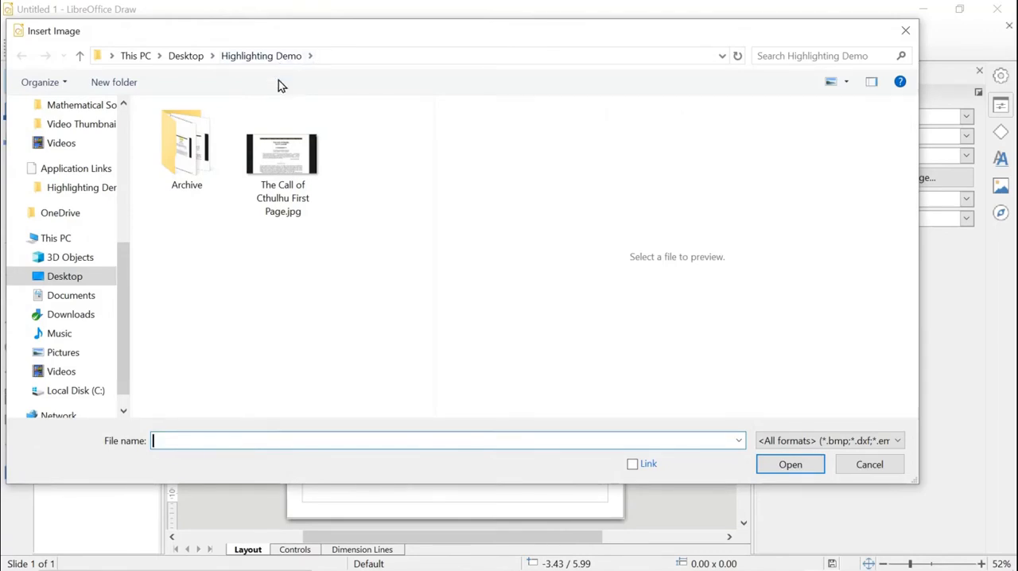
click(283, 156)
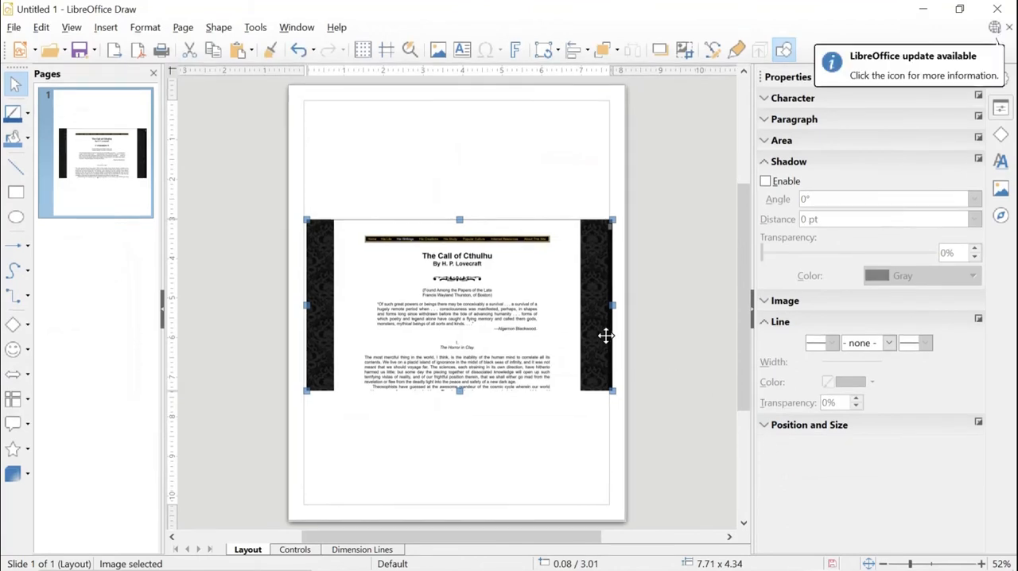
mouse_move(515, 178)
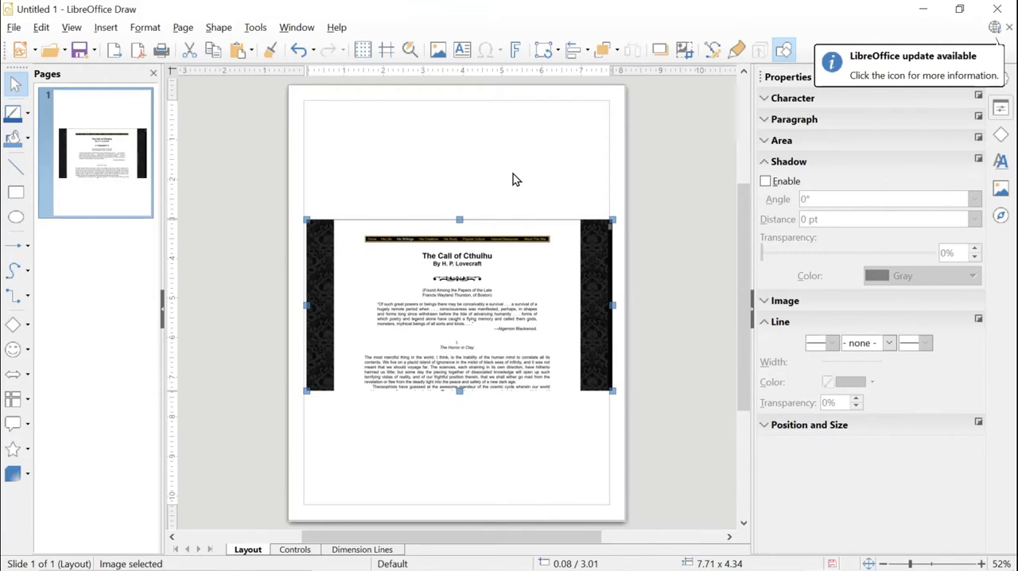
mouse_move(436, 288)
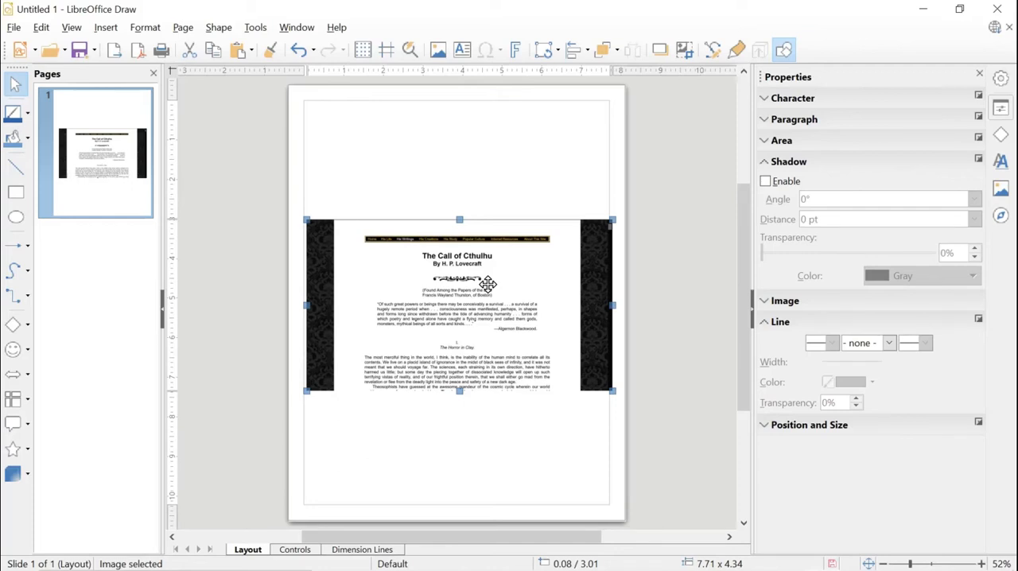
mouse_move(536, 175)
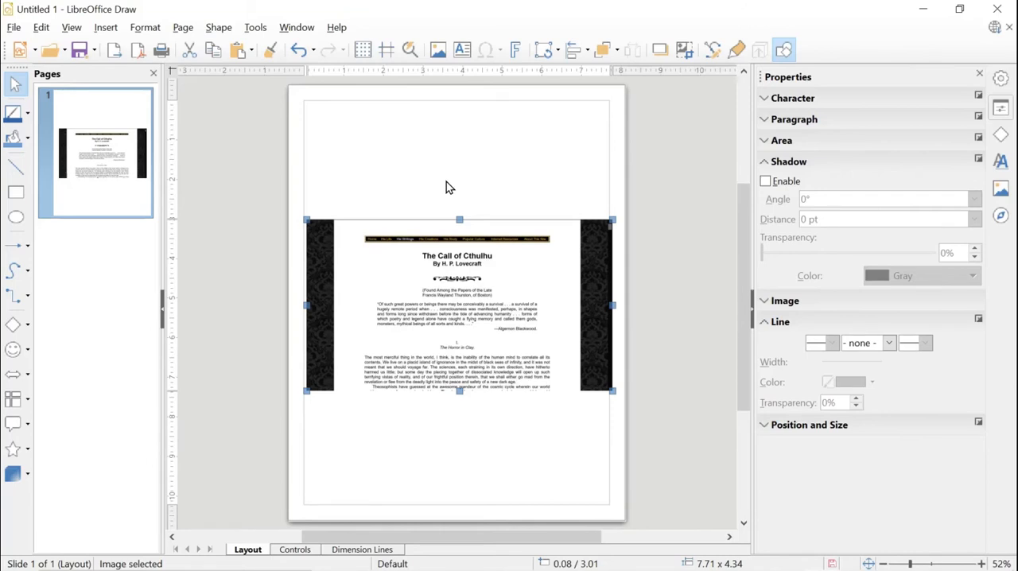
mouse_move(161, 49)
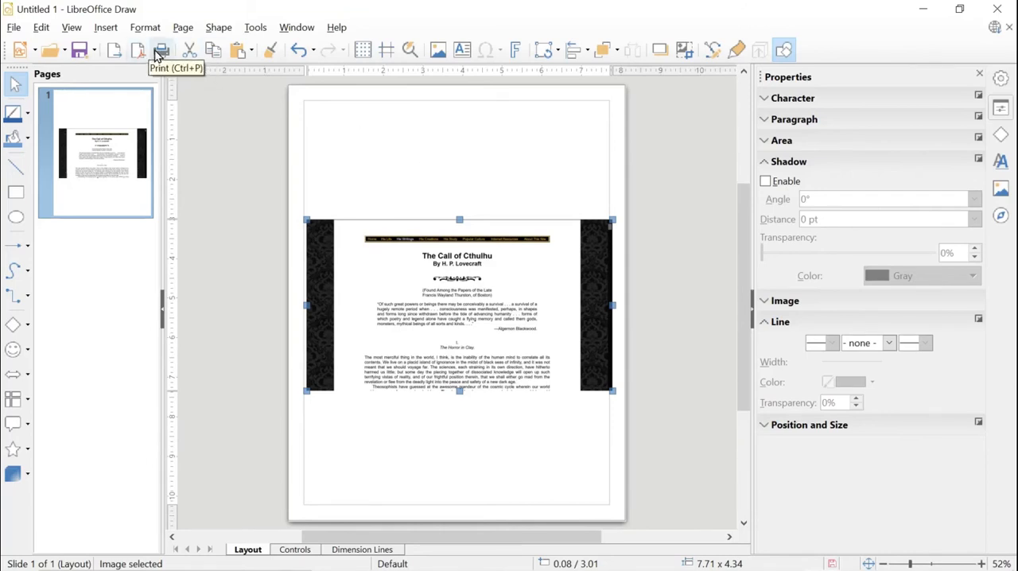
Zoom the view to 200% so the title and byline fill the canvas
click(72, 27)
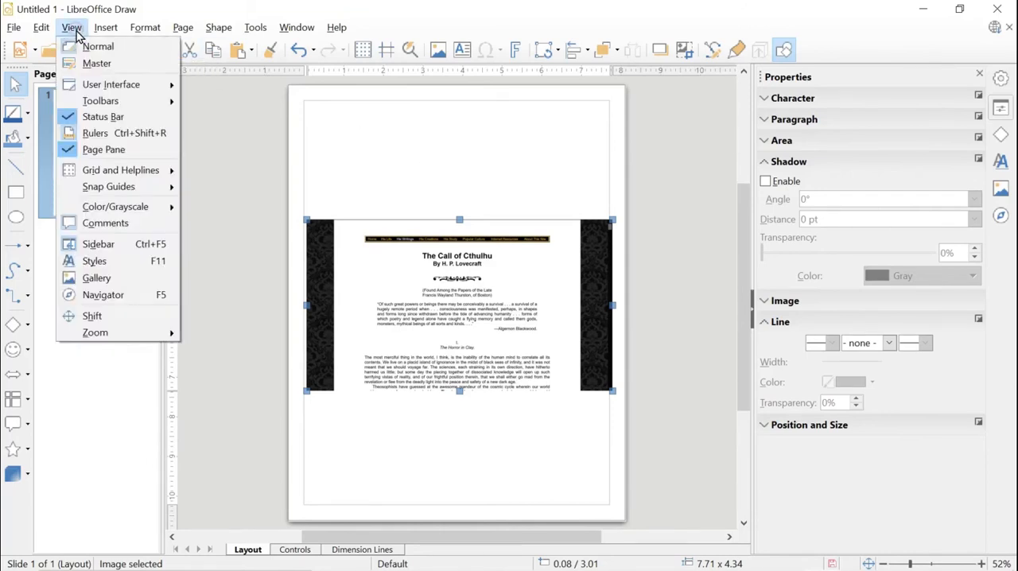
mouse_move(114, 207)
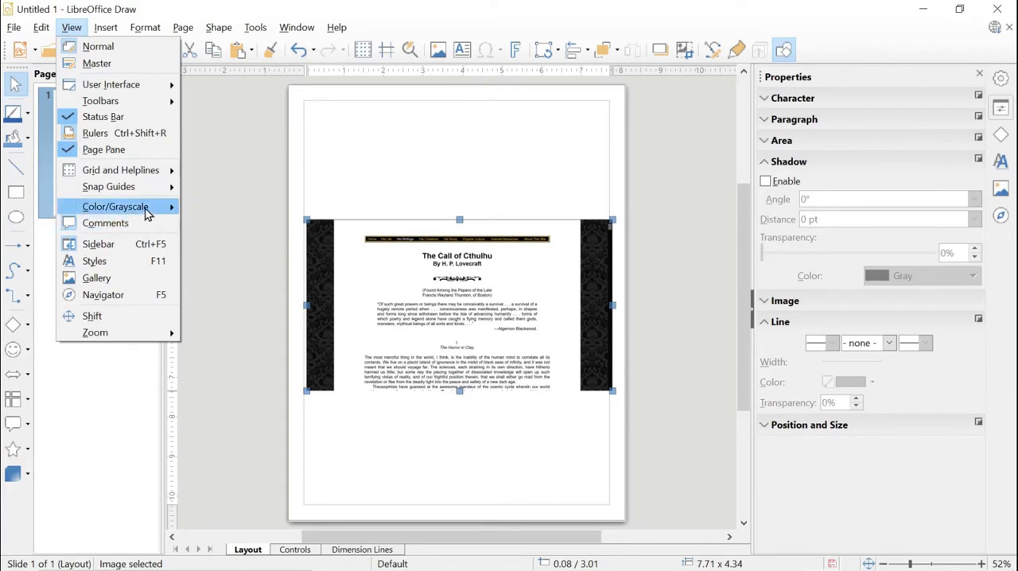
mouse_move(95, 332)
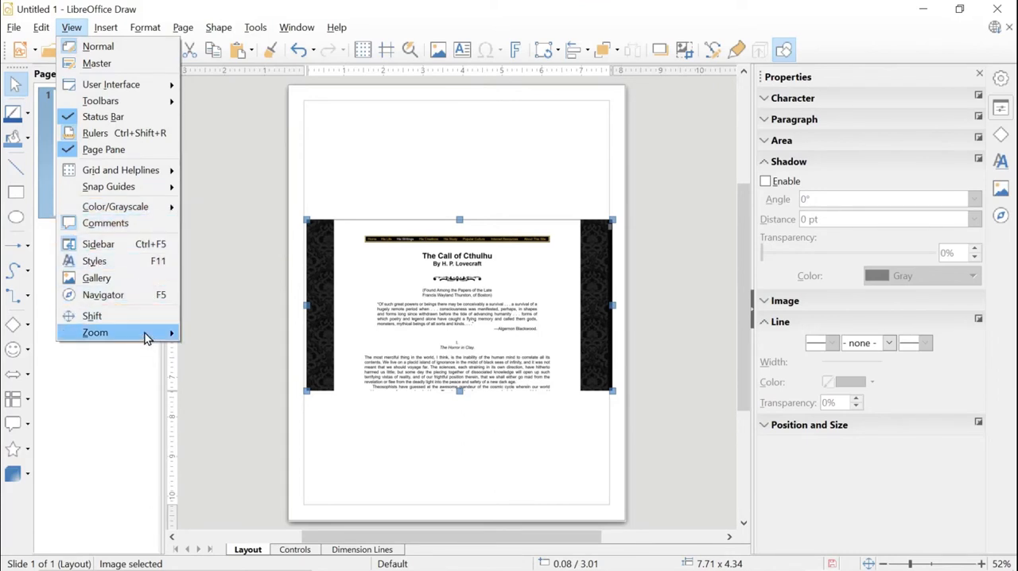
mouse_move(96, 332)
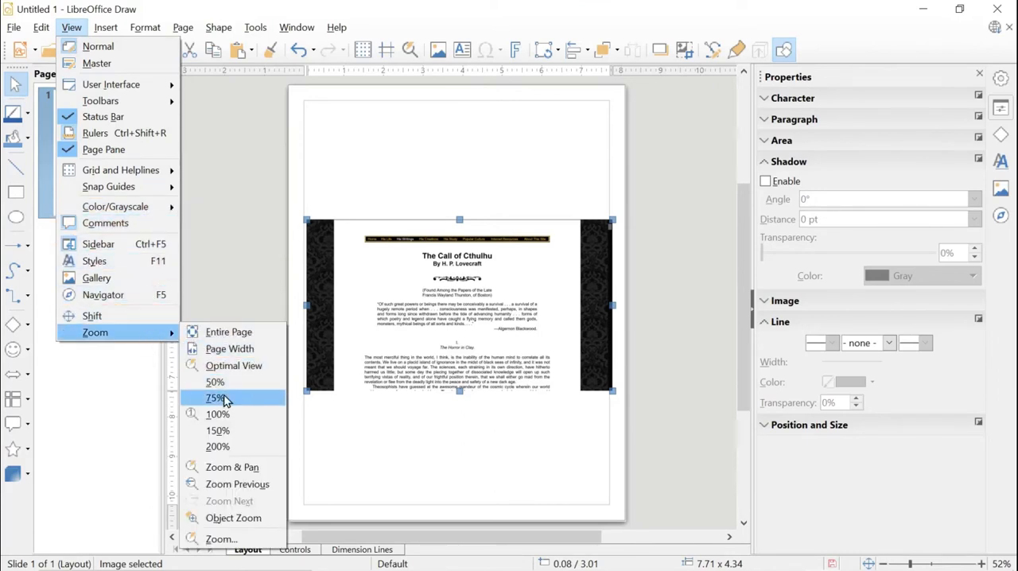
click(216, 398)
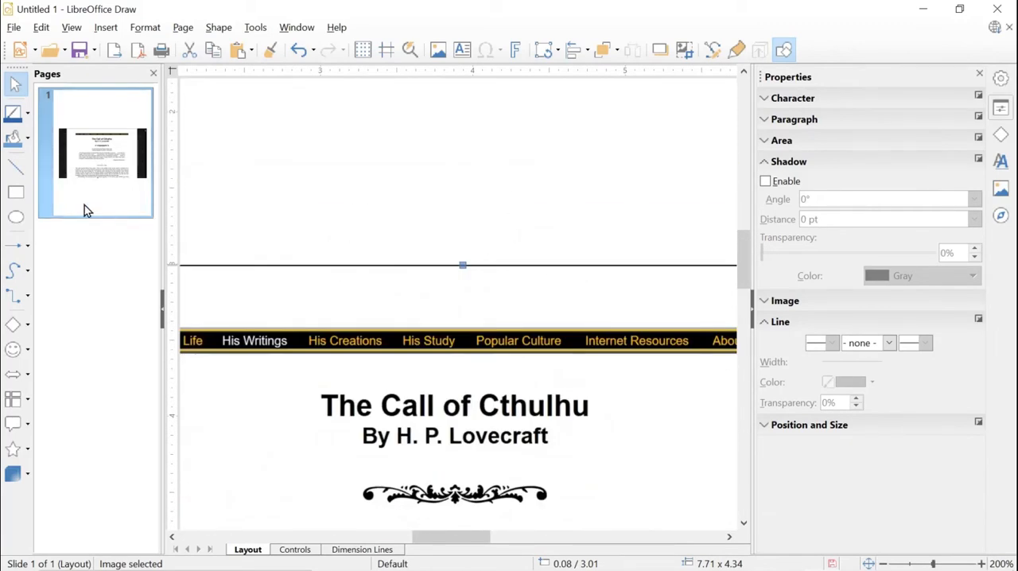
mouse_move(15, 169)
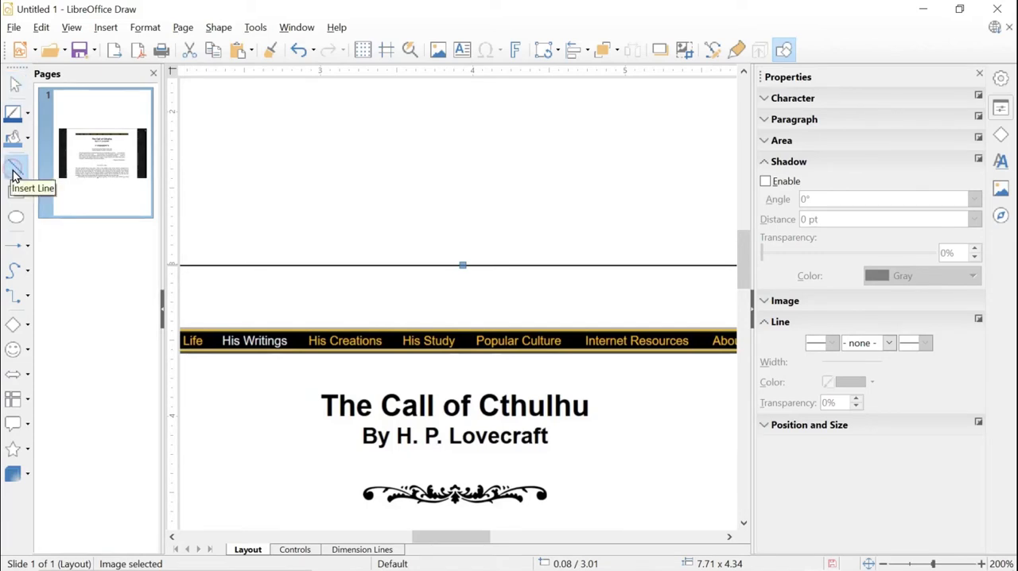
mouse_move(19, 114)
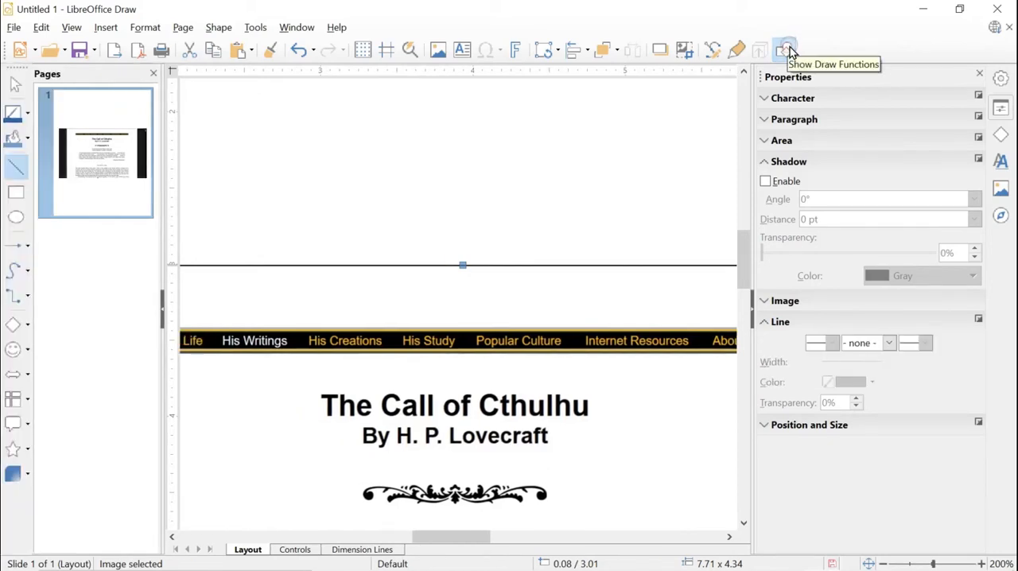
mouse_move(16, 167)
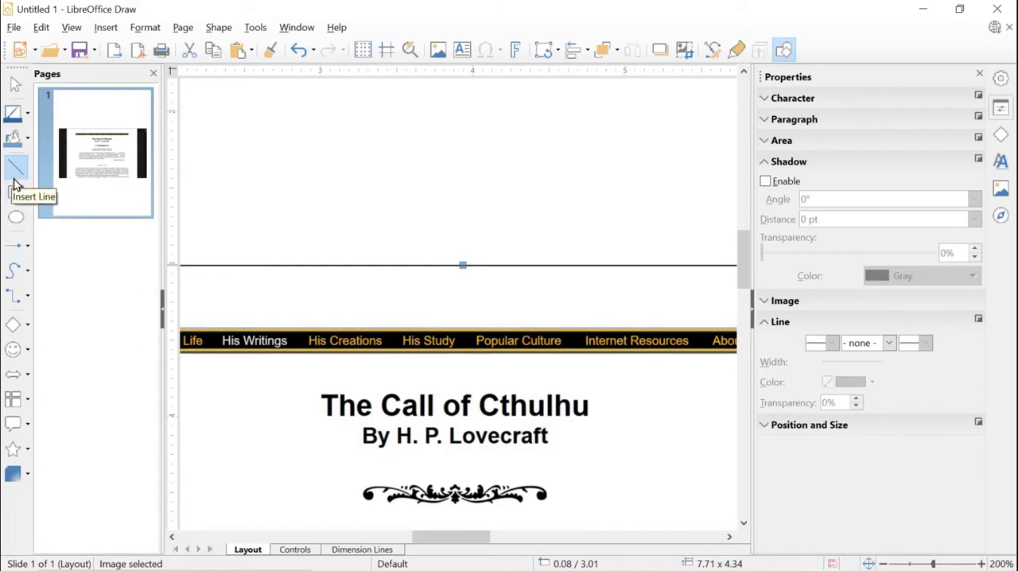
mouse_move(334, 40)
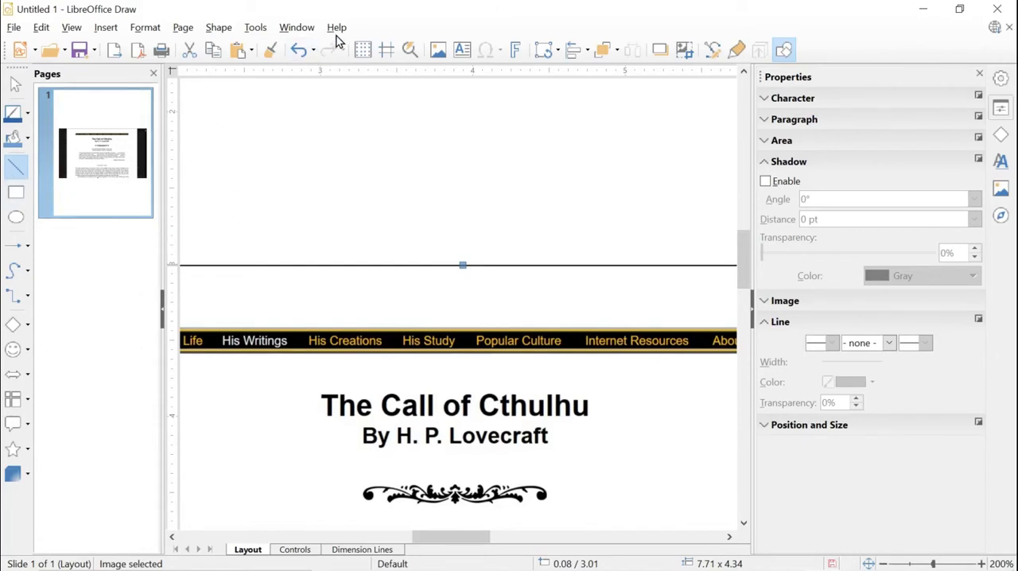
Activate the Insert Line tool from the Drawing toolbar
click(337, 27)
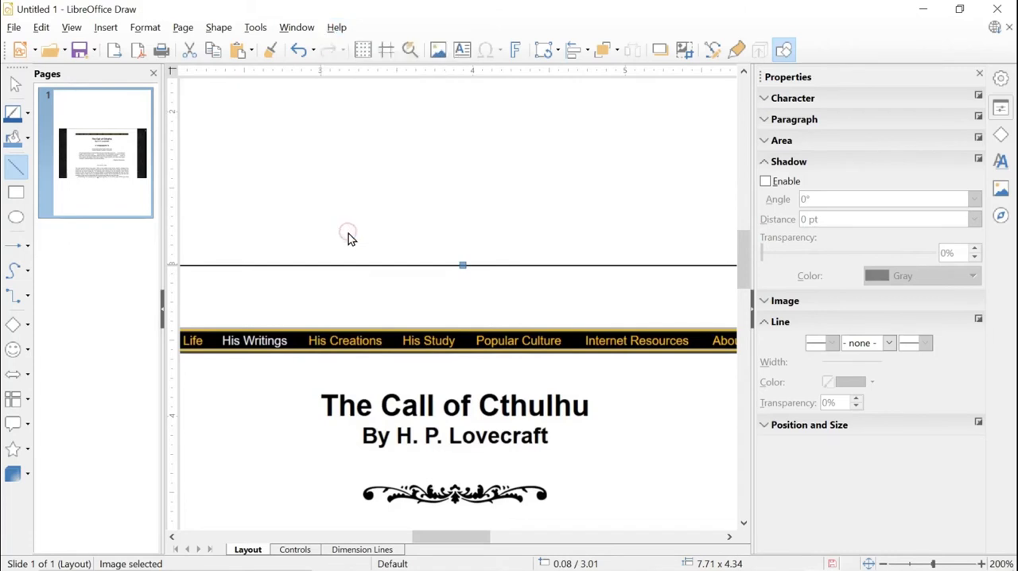
View the About LibreOffice version information (6.2.7.1) and dismiss it
click(335, 27)
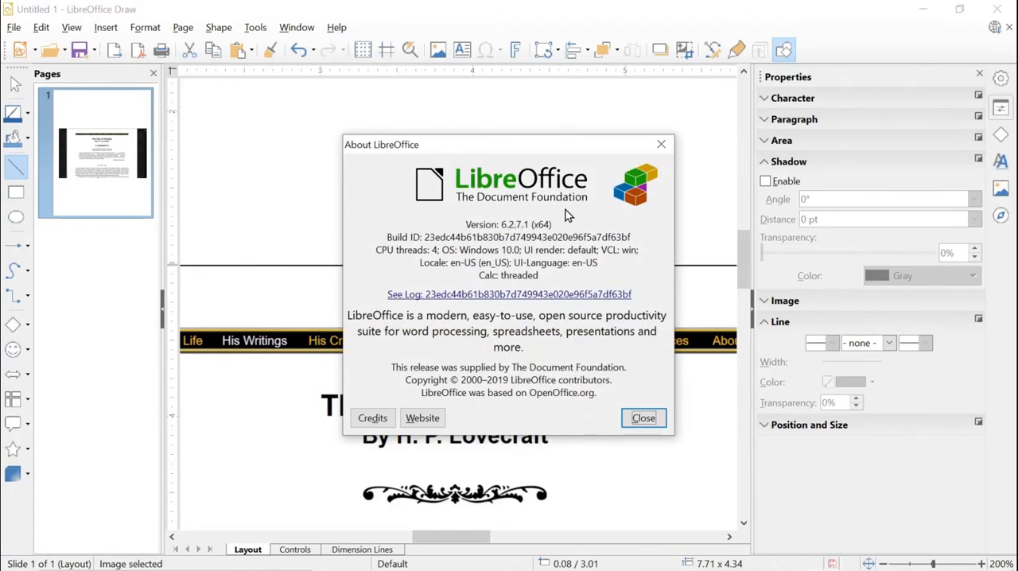
mouse_move(480, 201)
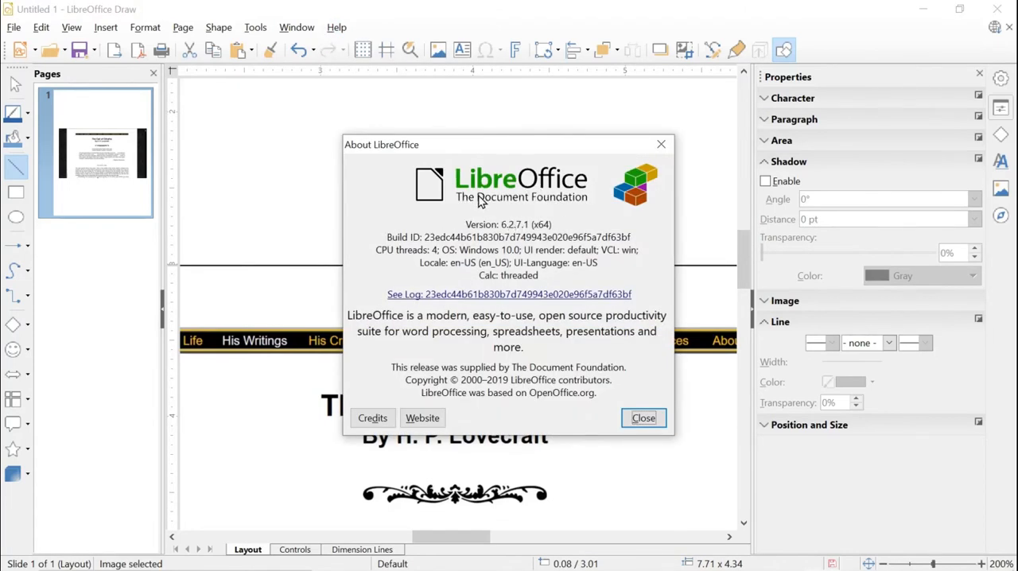
mouse_move(423, 206)
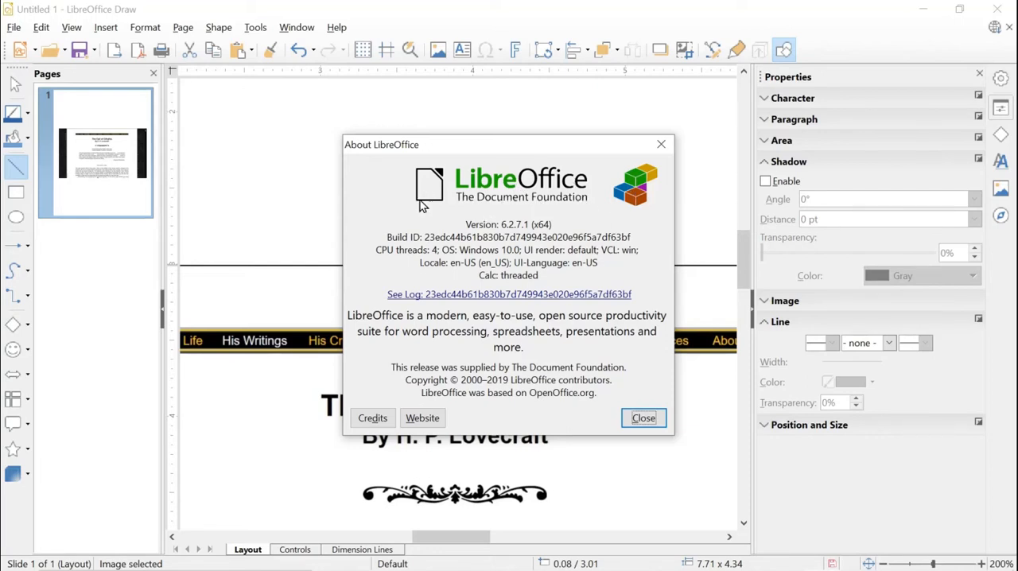
mouse_move(487, 254)
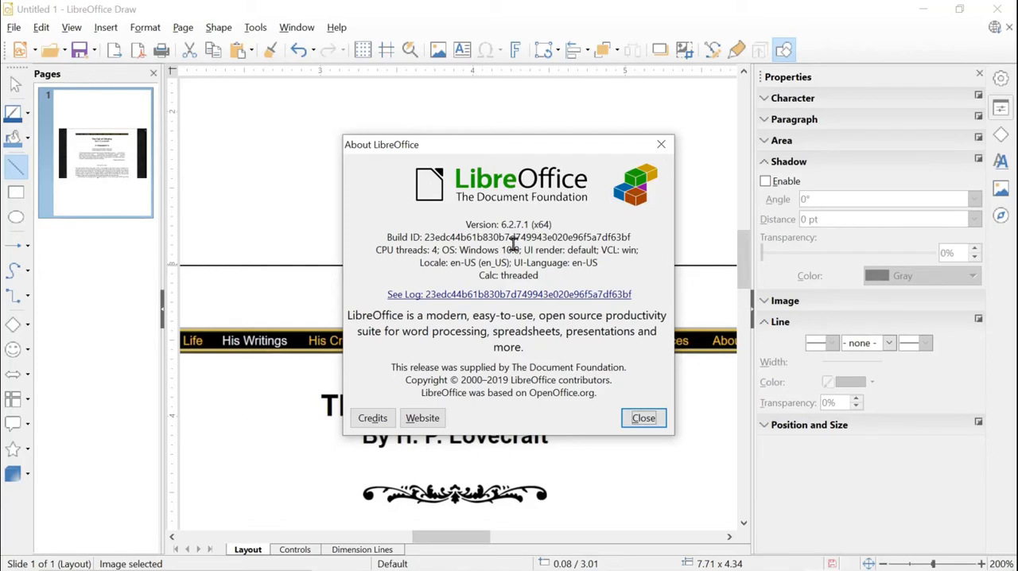
mouse_move(544, 245)
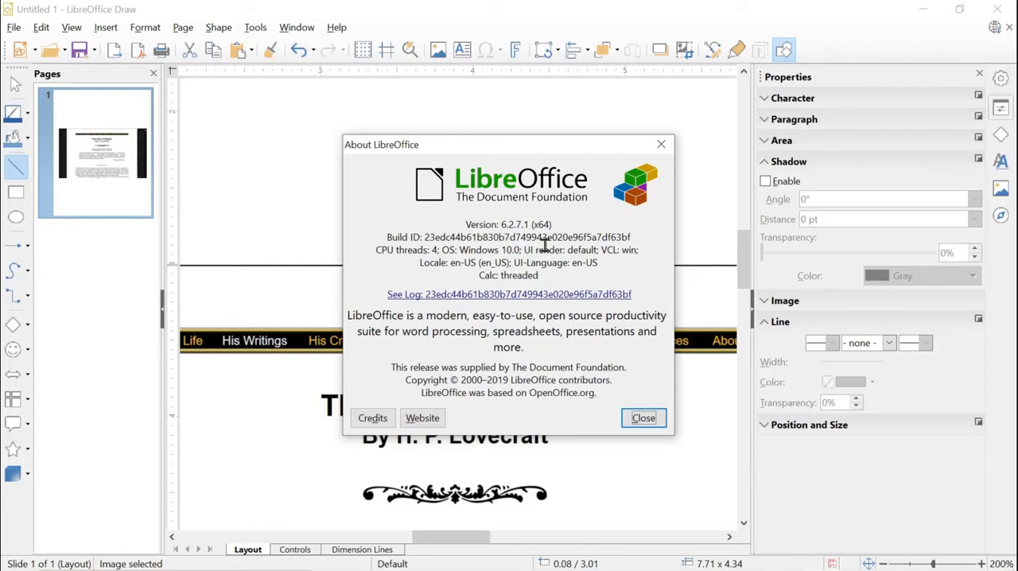
mouse_move(544, 245)
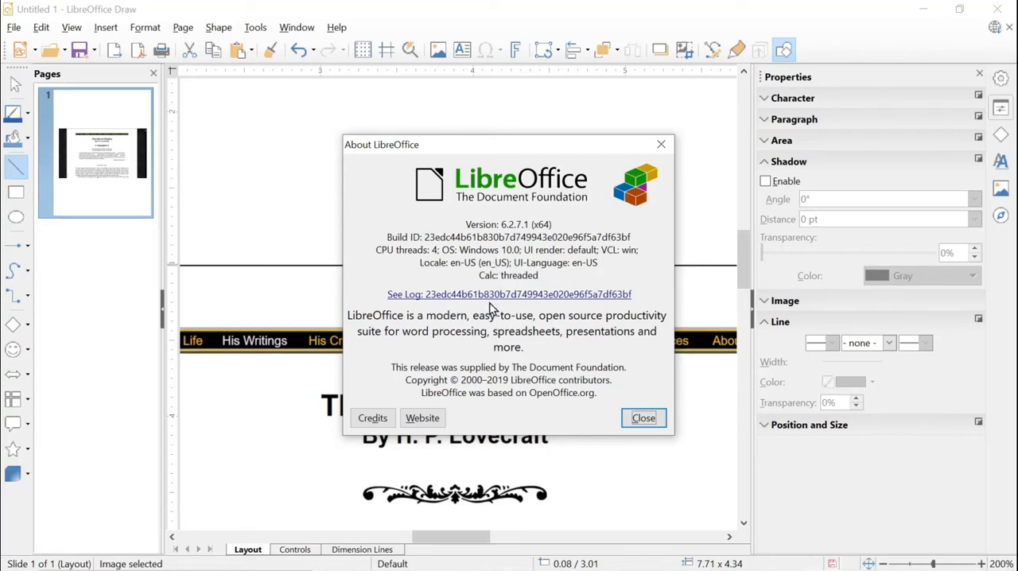
mouse_move(525, 423)
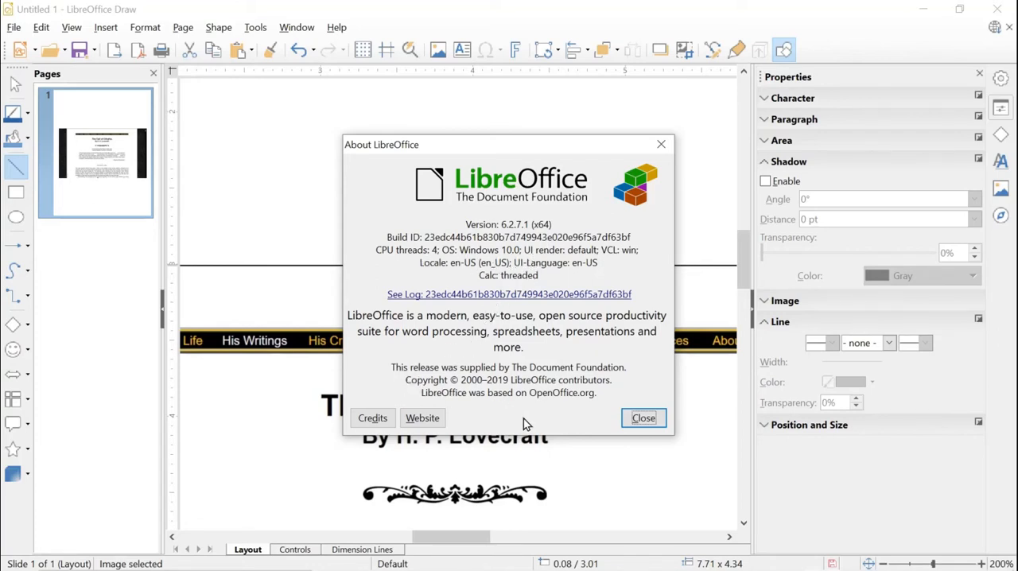
mouse_move(508, 396)
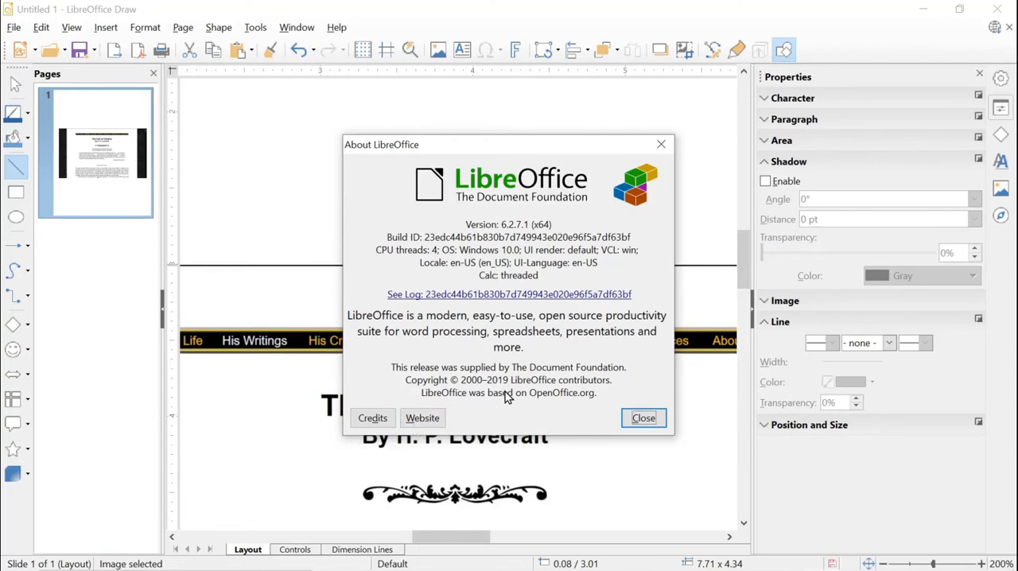
mouse_move(596, 305)
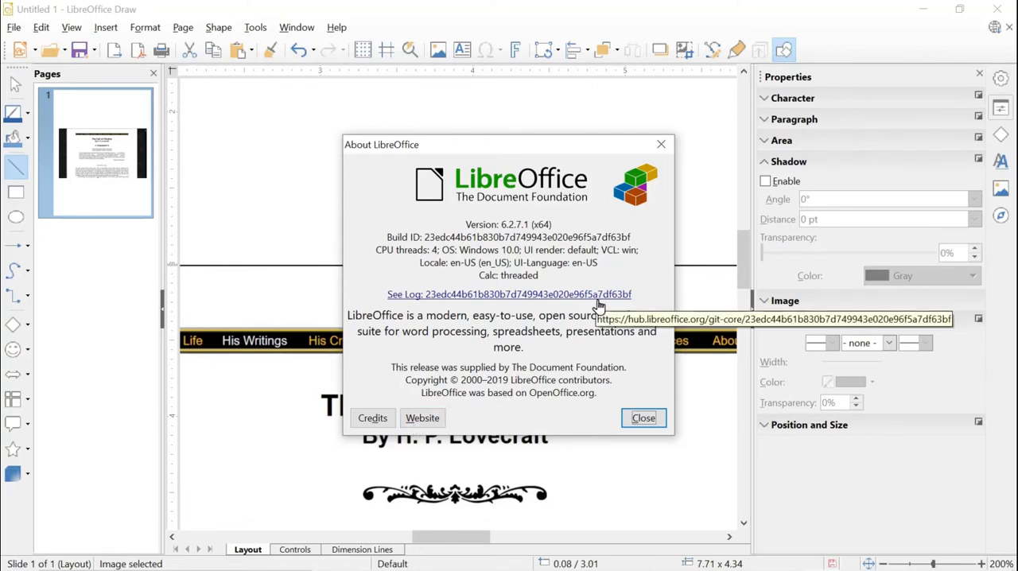
mouse_move(591, 326)
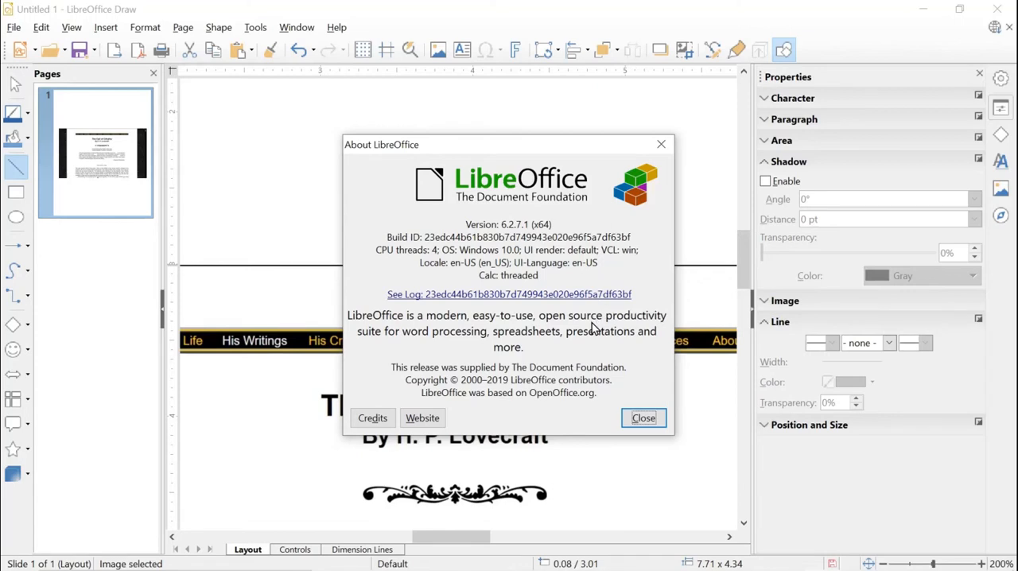
mouse_move(492, 399)
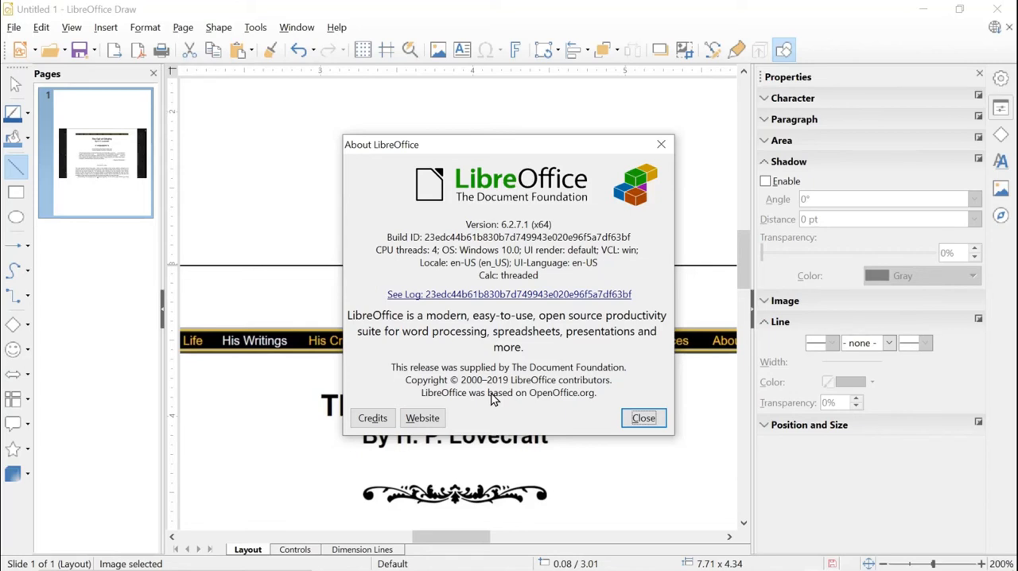
mouse_move(570, 407)
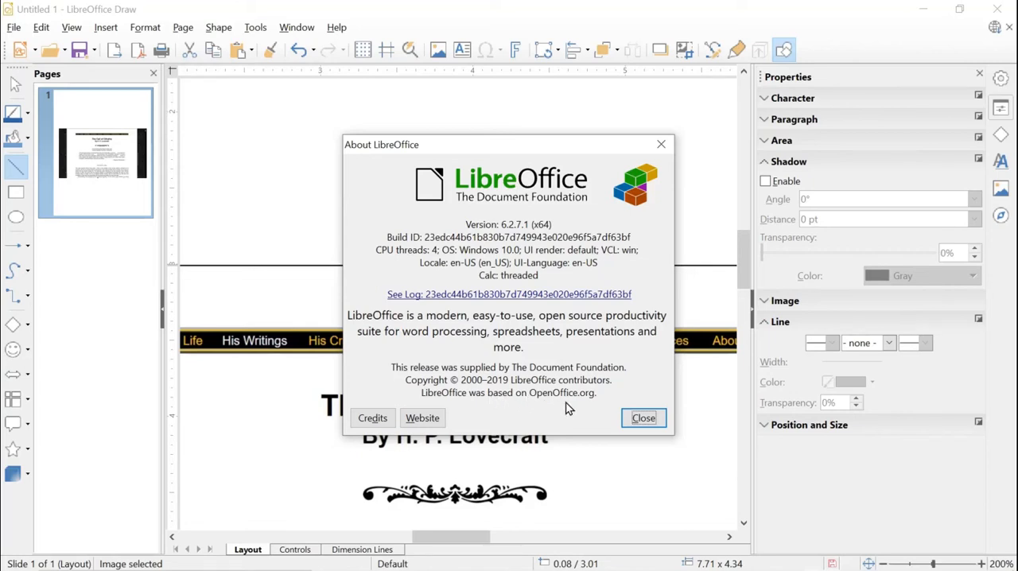
mouse_move(643, 417)
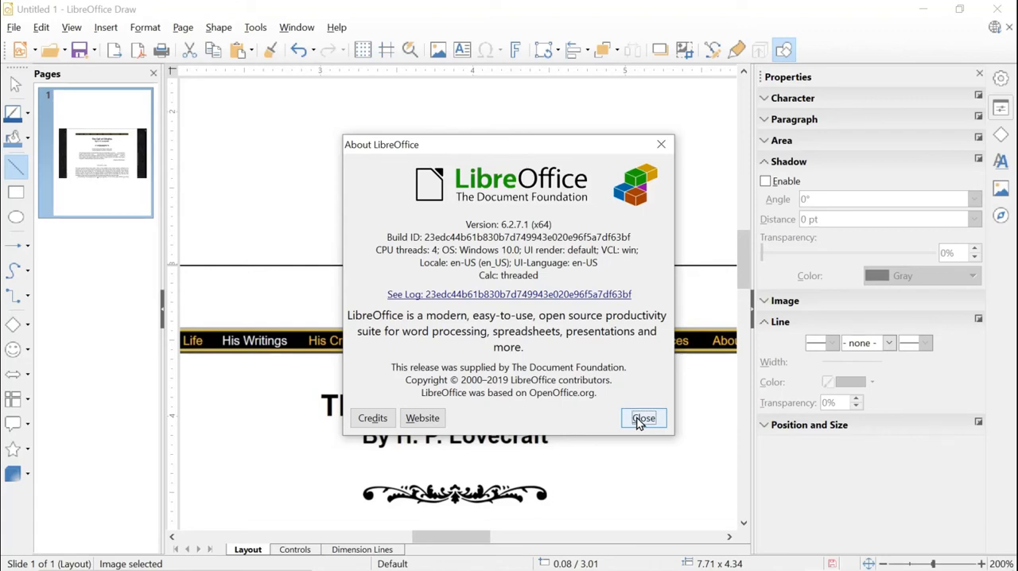
click(642, 417)
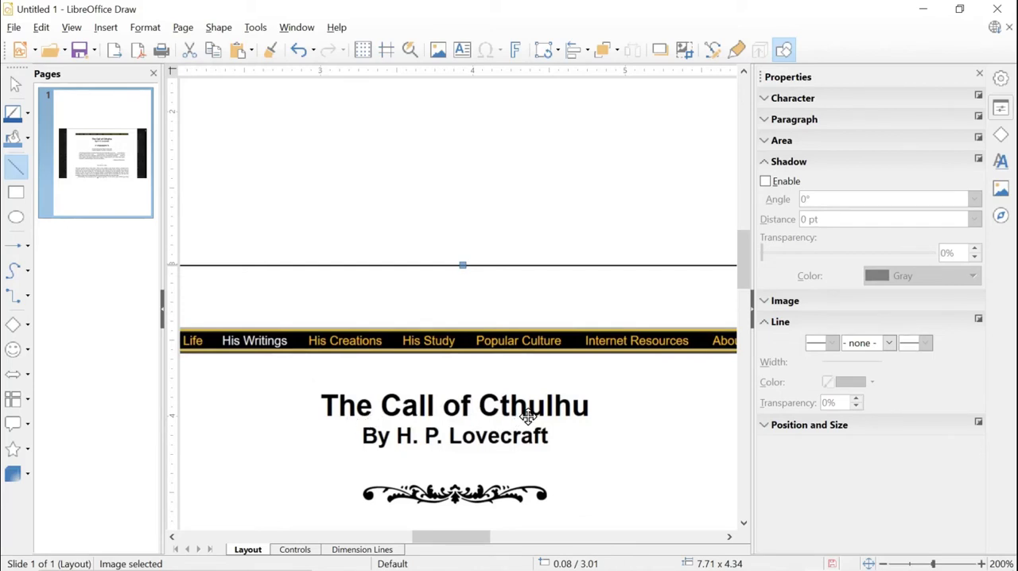
mouse_move(477, 410)
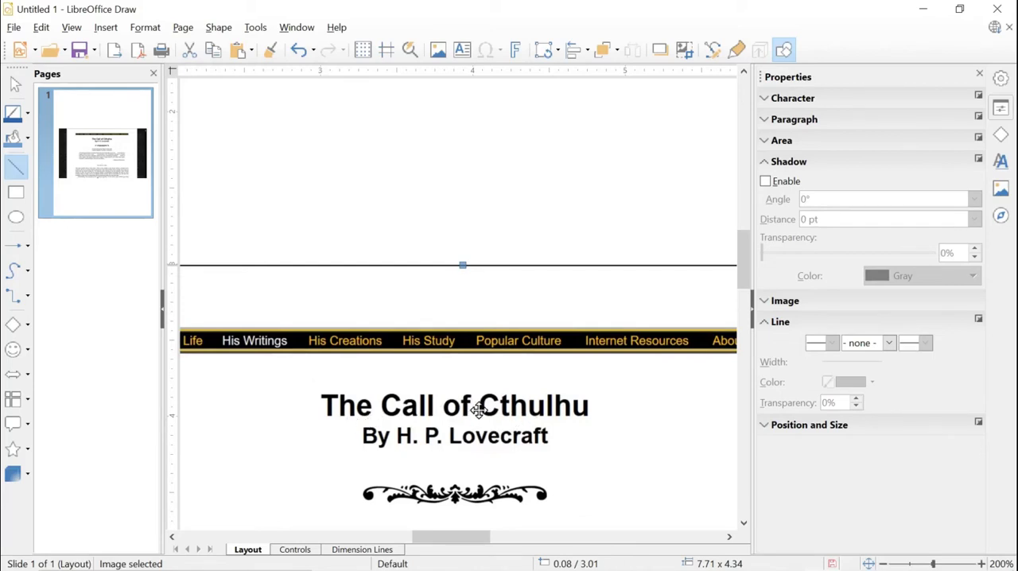
mouse_move(556, 419)
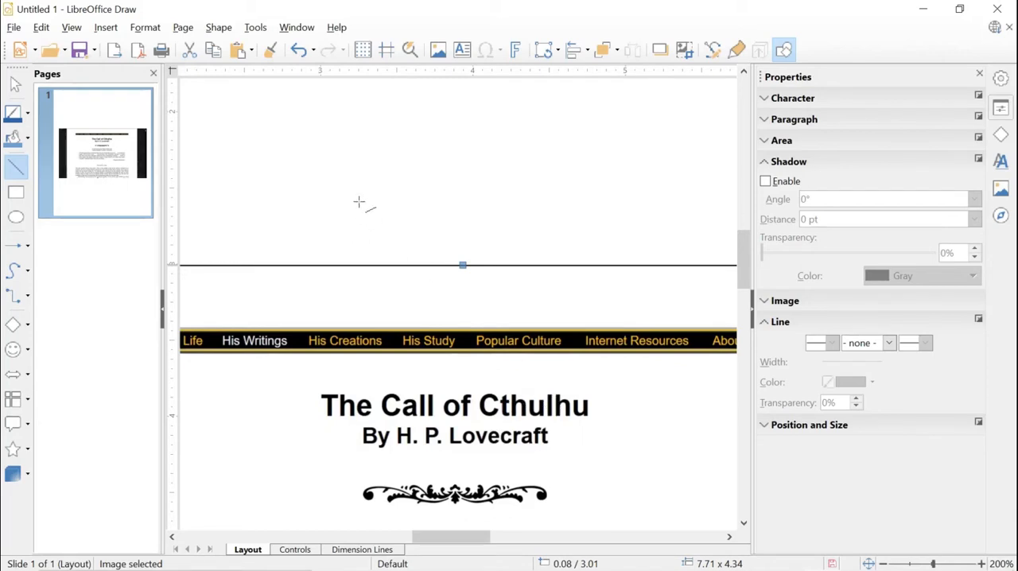
mouse_move(347, 190)
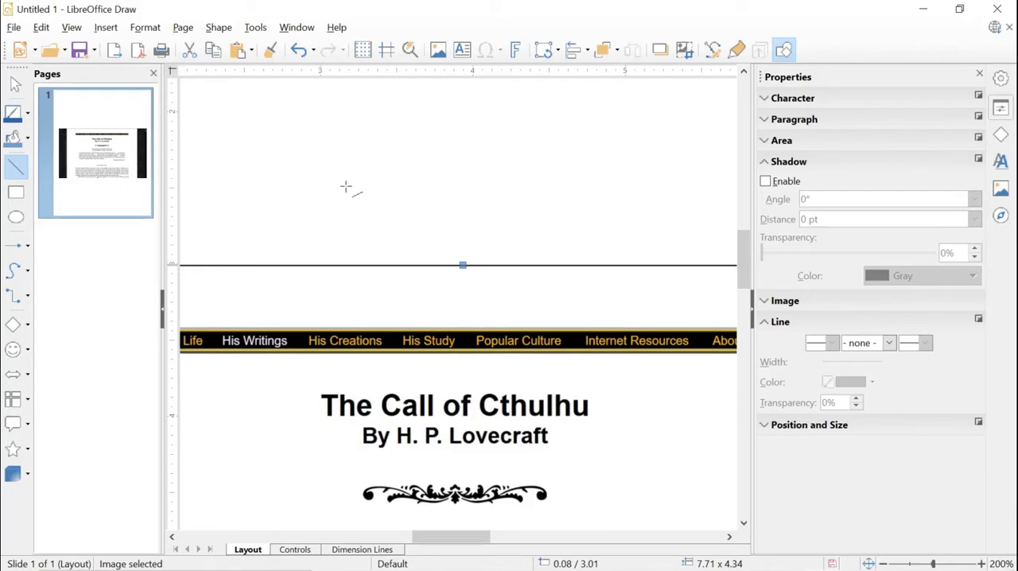
Deselect the image and draw a thin straight line in the blank area above the header
right_click(347, 188)
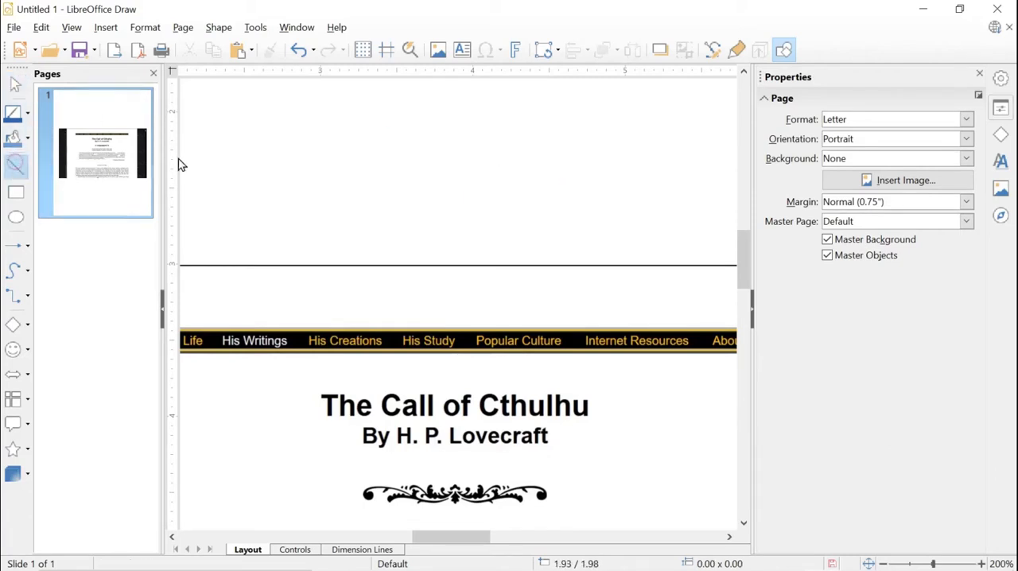
drag(325, 158, 464, 167)
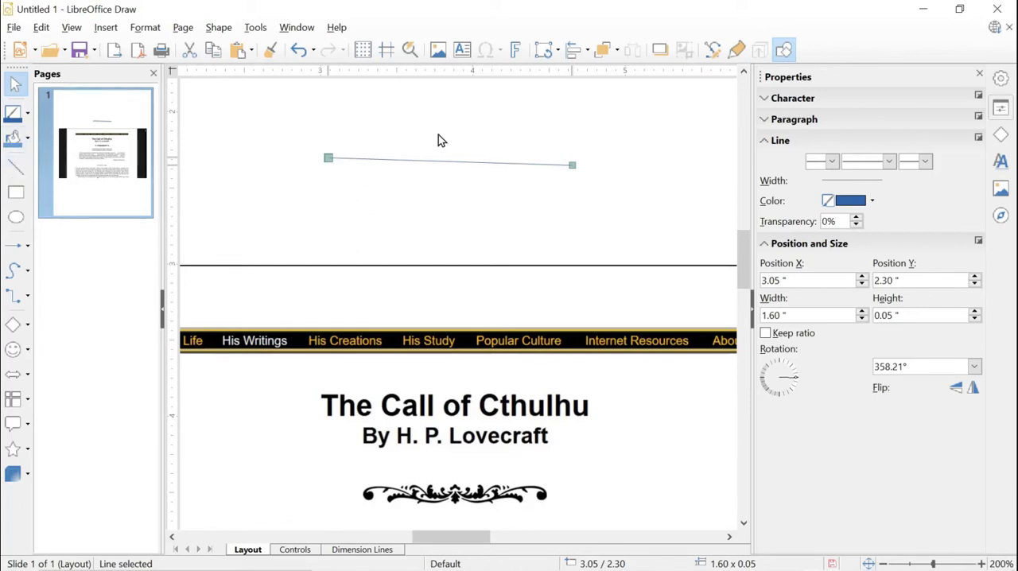
mouse_move(851, 201)
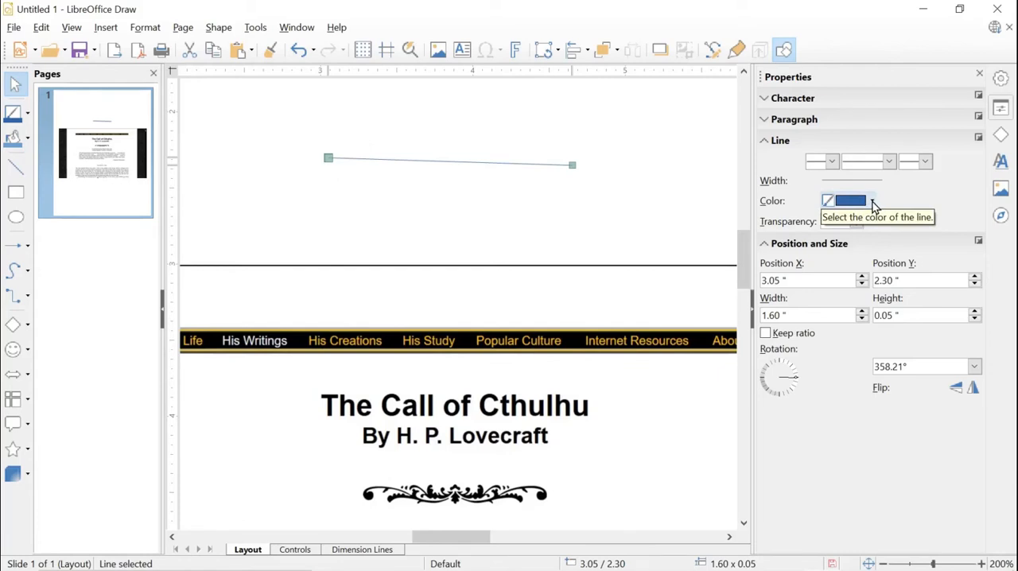
mouse_move(872, 201)
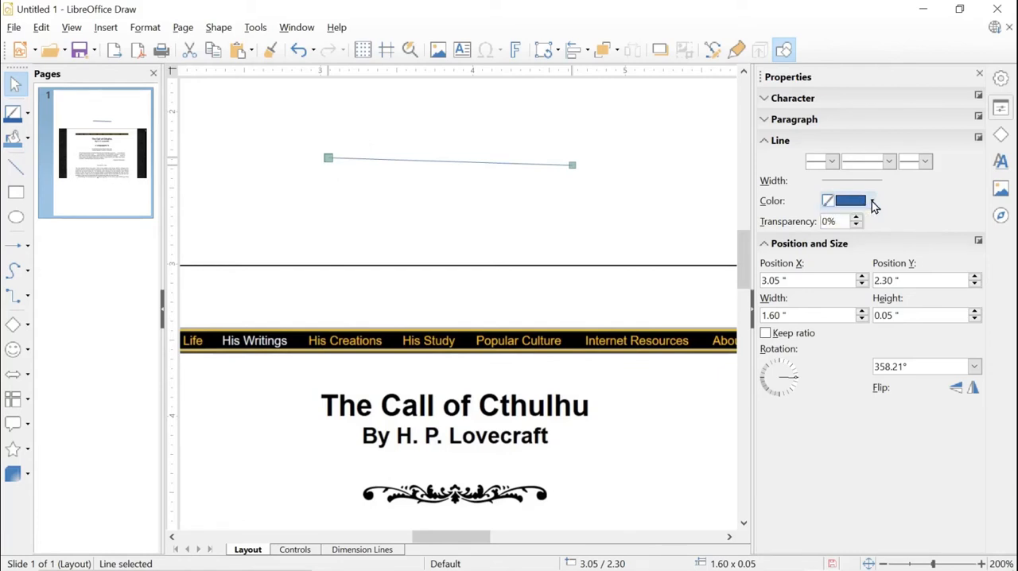
Recolour the line to Yellow via the sidebar Line Color choices
click(872, 200)
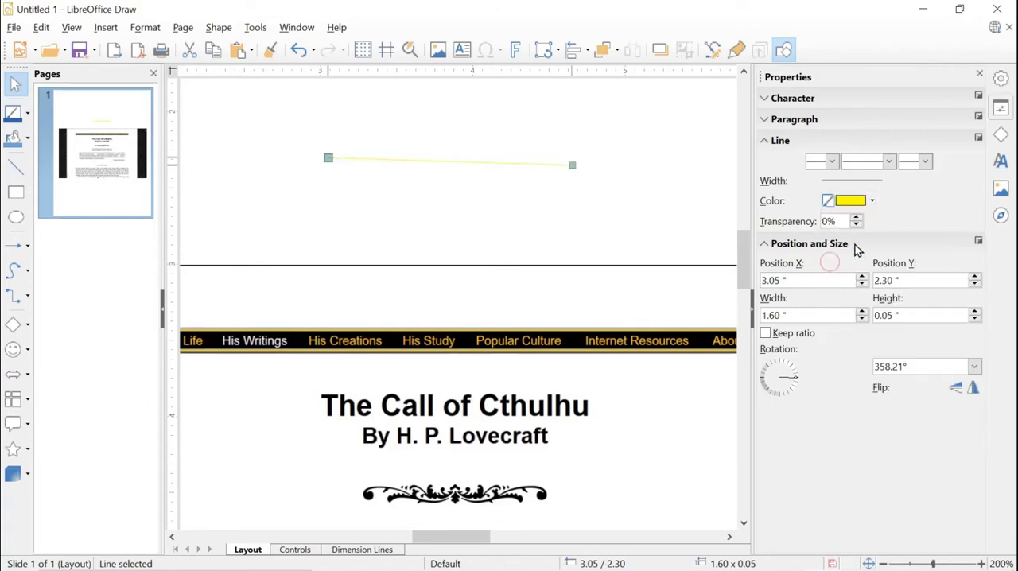
mouse_move(897, 221)
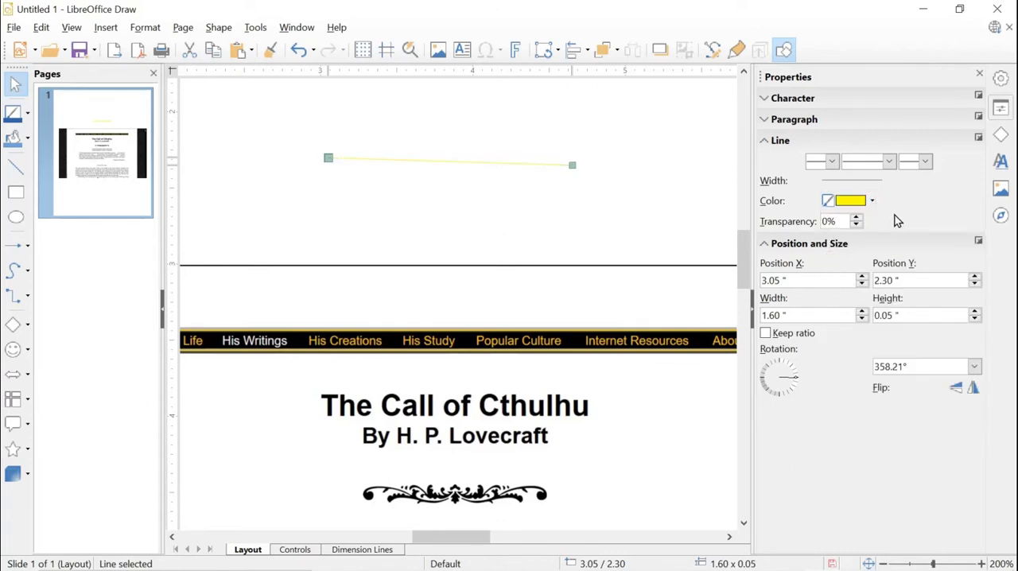
mouse_move(501, 162)
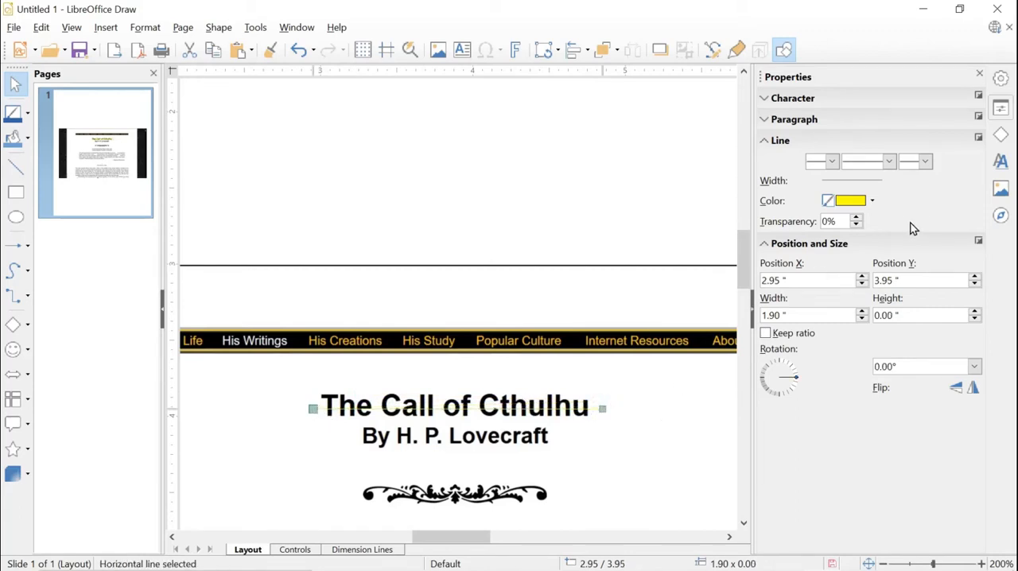
mouse_move(872, 200)
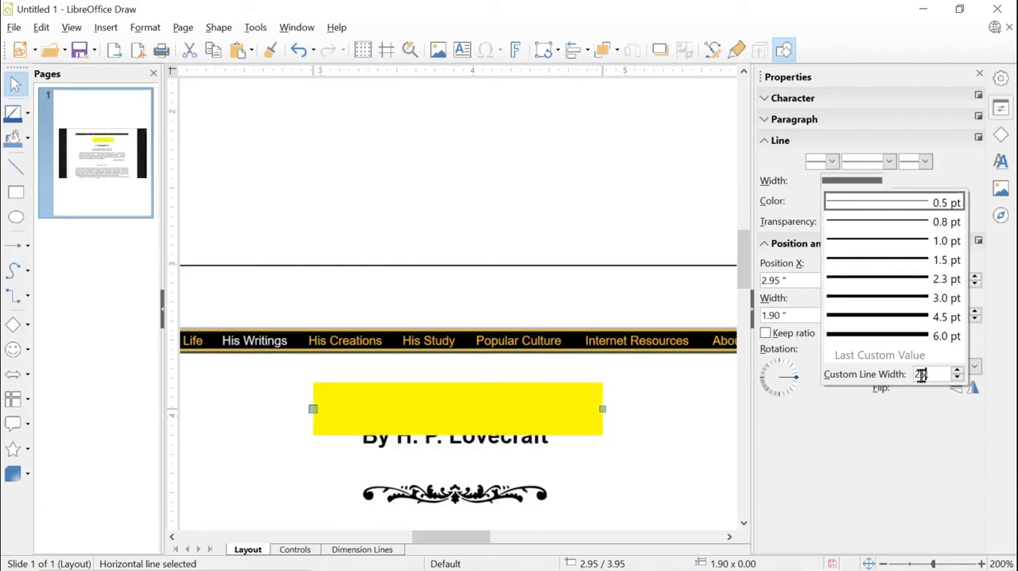
Set a custom line width, trying 25, 2, 0 and settling on 15, so the bar covers the title
text(25)
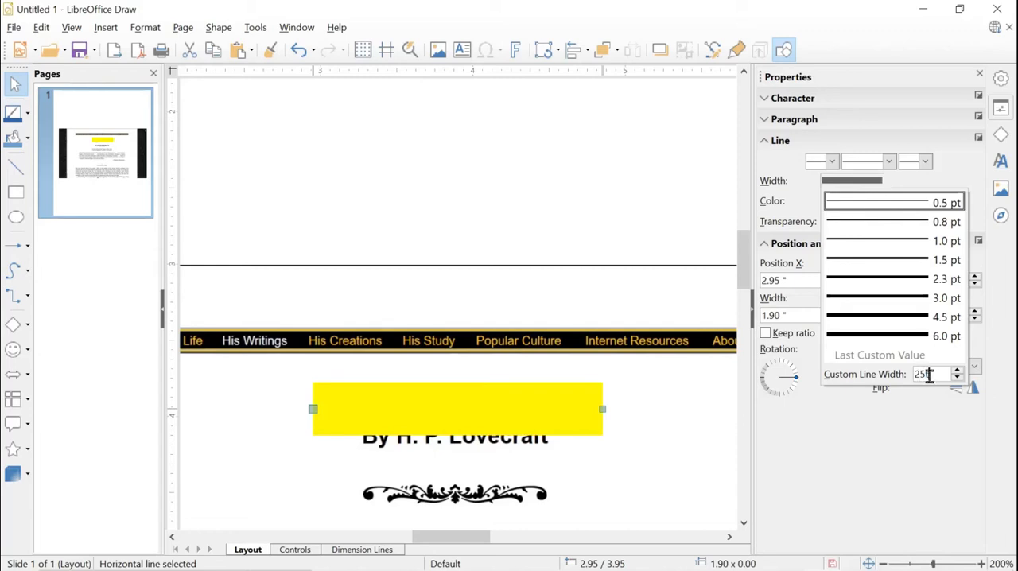
text(2)
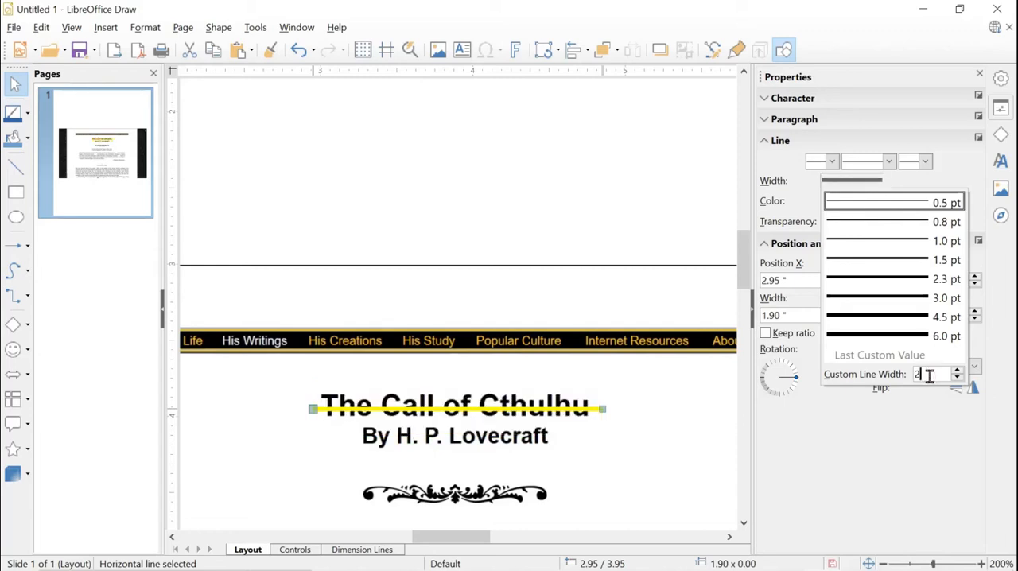
text(0)
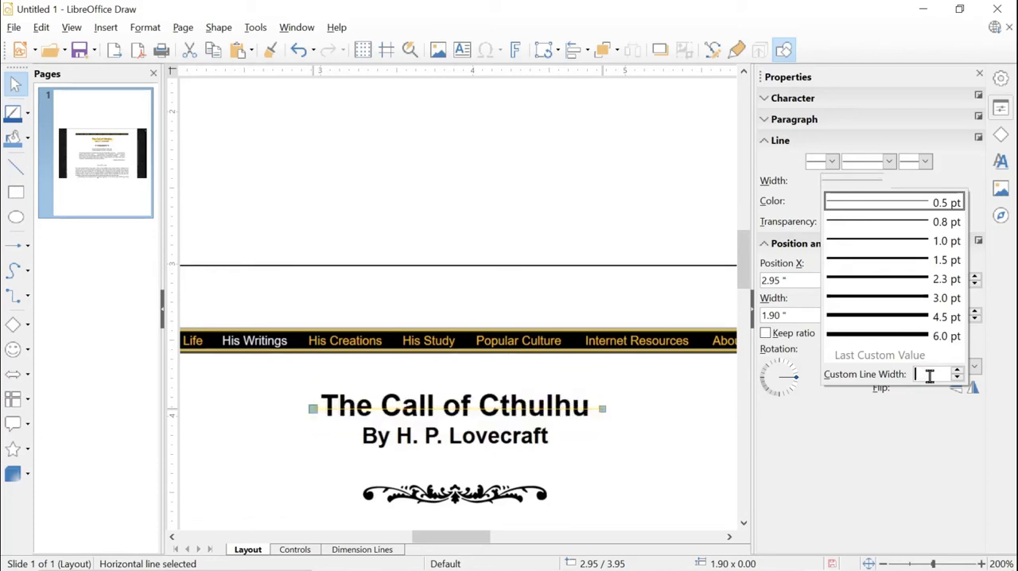
text(15)
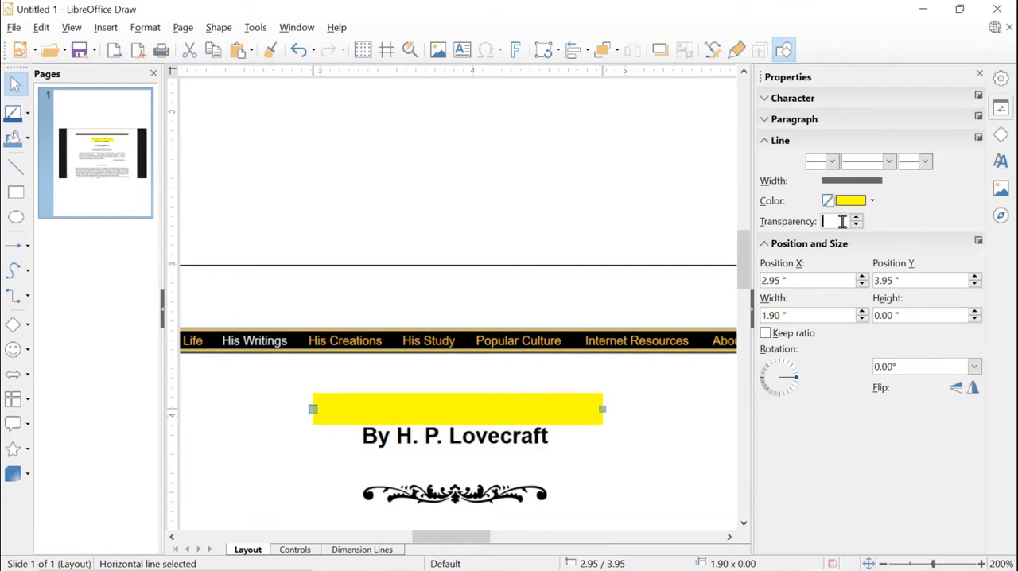
Set the yellow line's transparency to 50% so the title shows through as a highlight
text(50%)
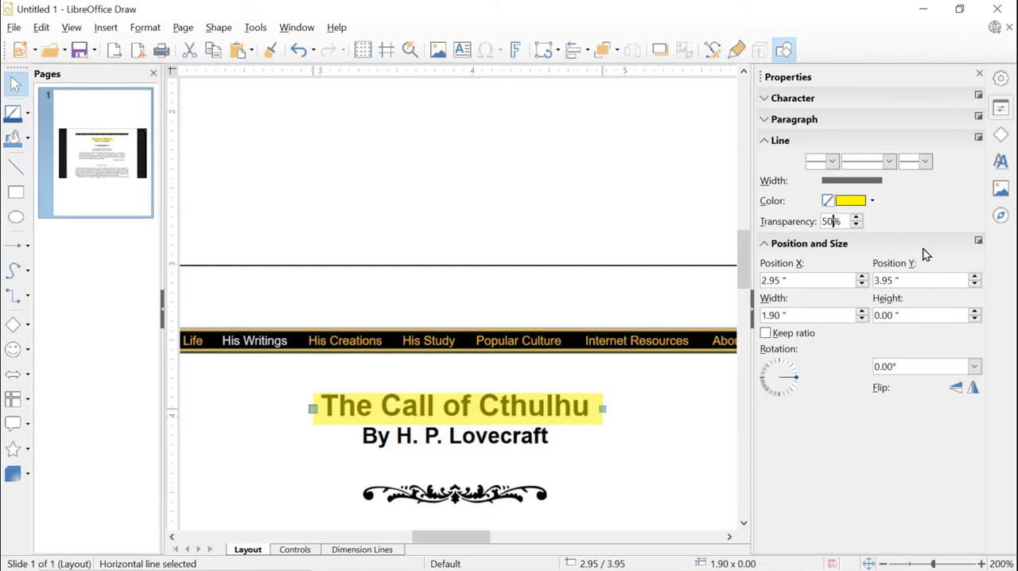
mouse_move(890, 213)
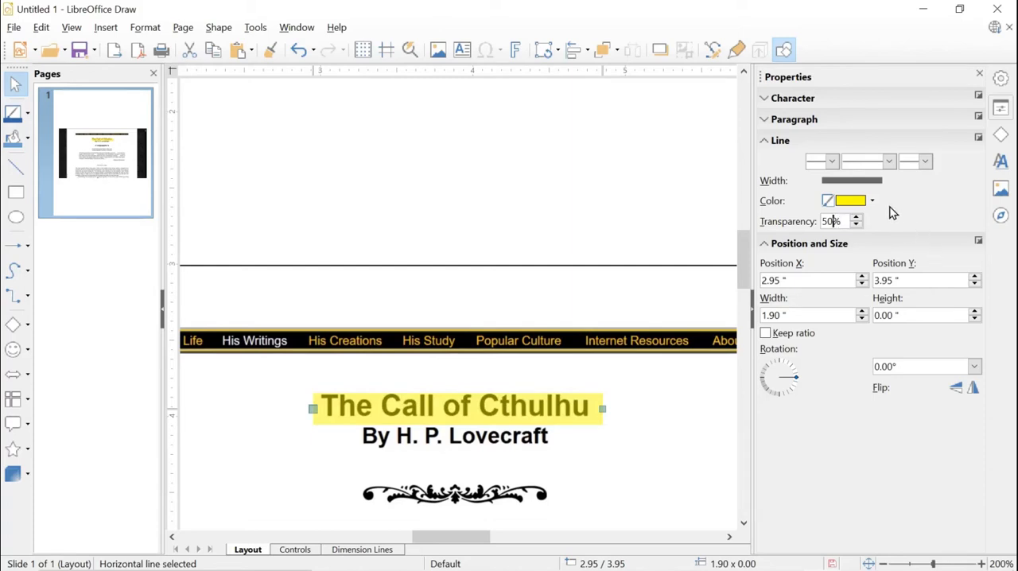
mouse_move(922, 223)
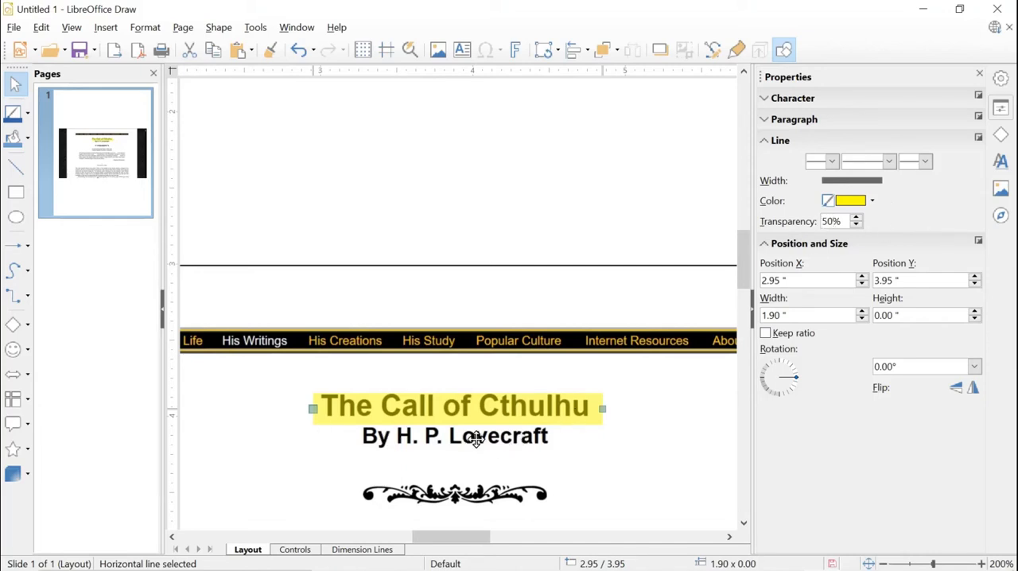
mouse_move(573, 440)
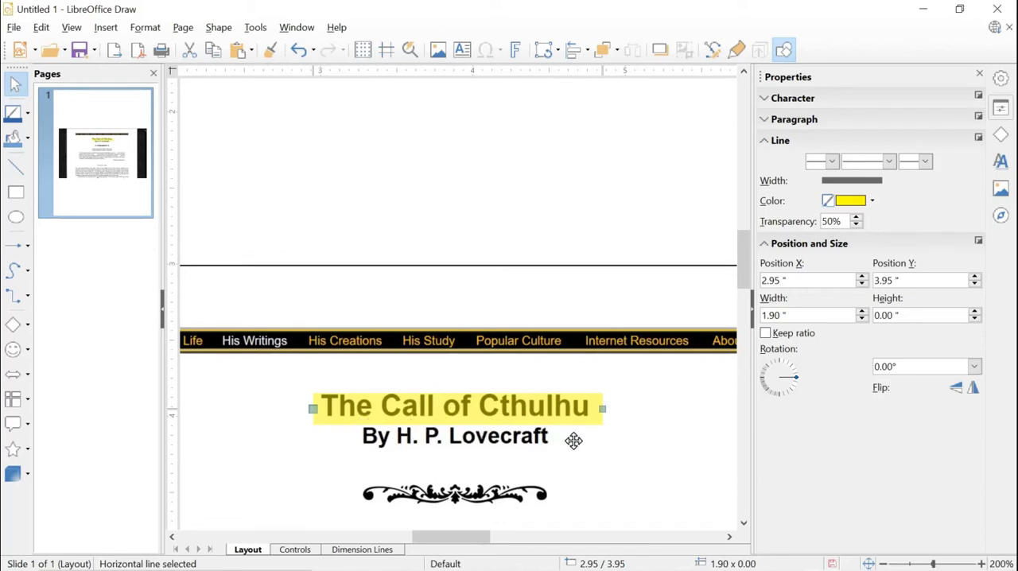
mouse_move(204, 86)
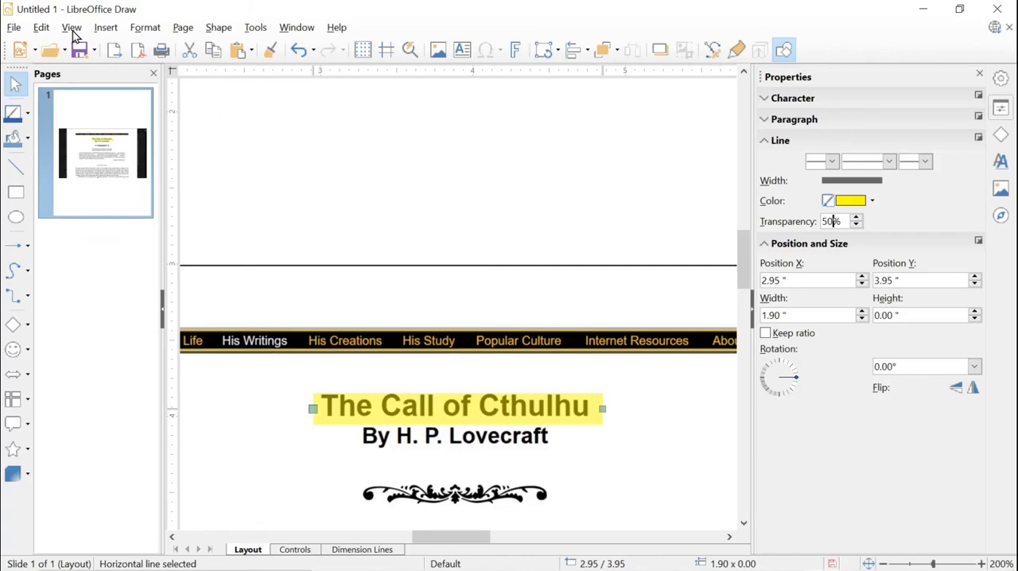
Save the drawing as 'The Call of Cthulhu First Page with Highlight.odg' in ODF Drawing format
click(13, 26)
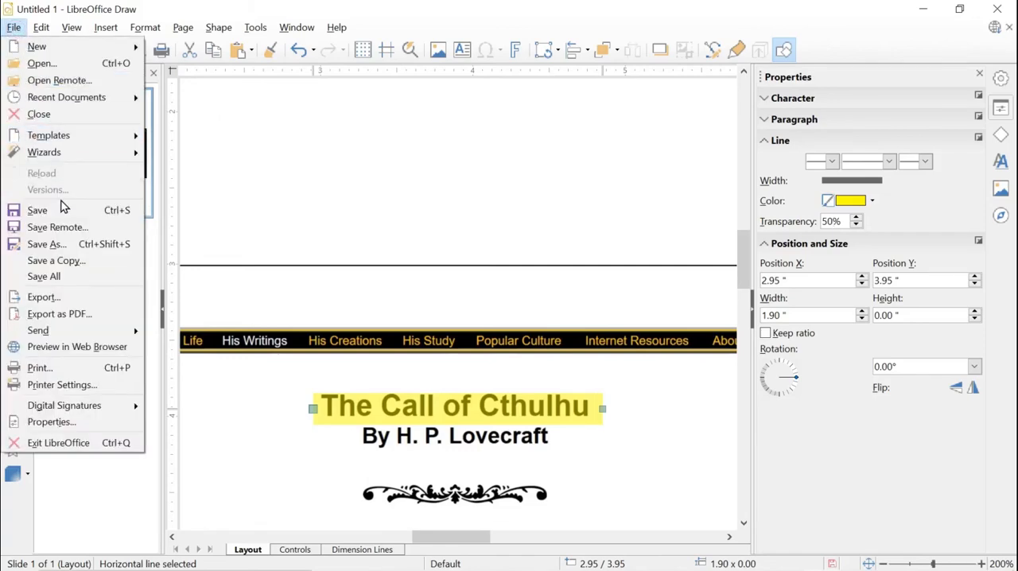
click(47, 245)
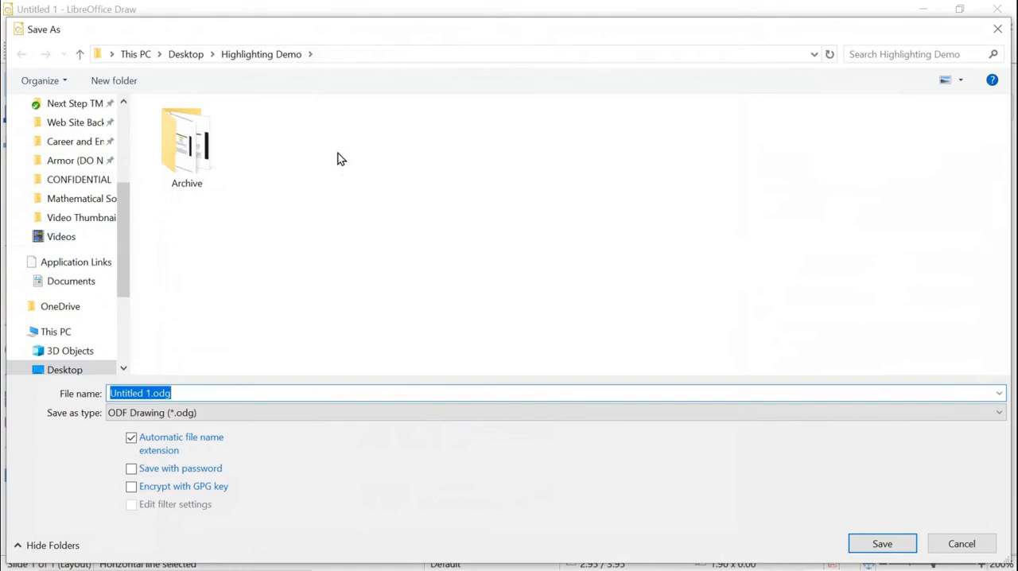
text(The)
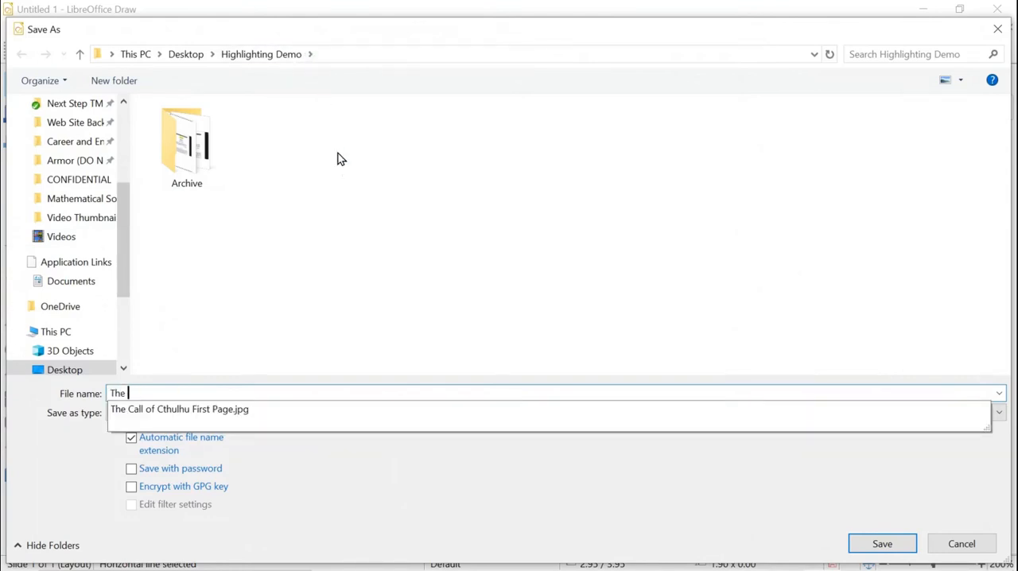
text(Call of Cth)
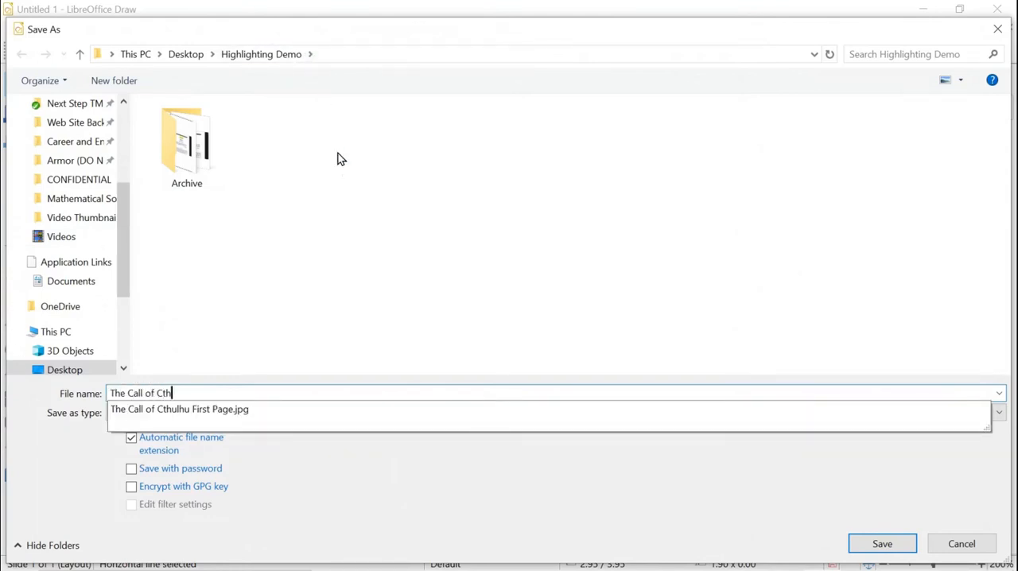
text(ulhu First Page with Highlight)
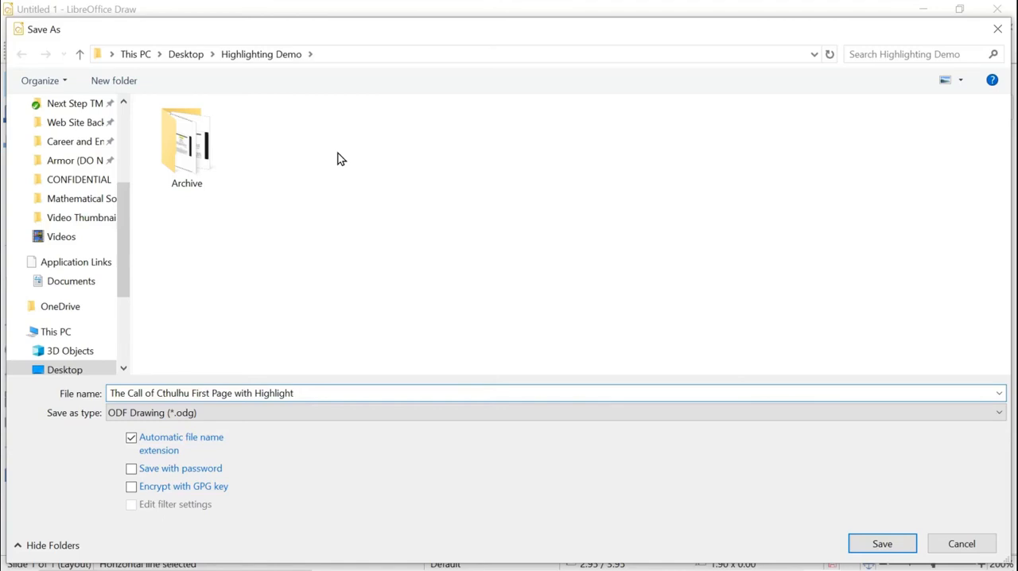
click(882, 544)
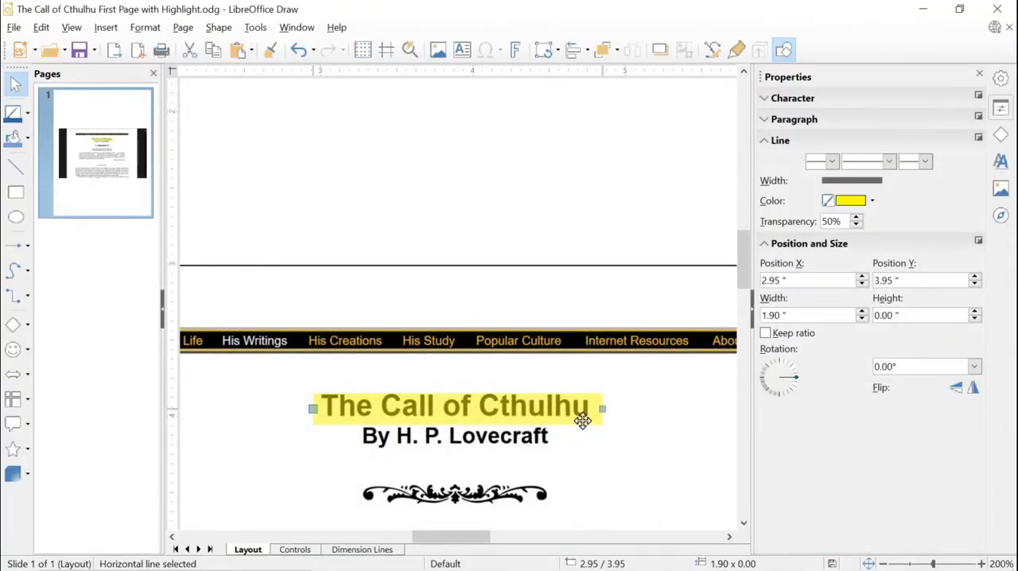
Switch to Optimal View zoom so the whole highlighted page fits in the window
click(70, 27)
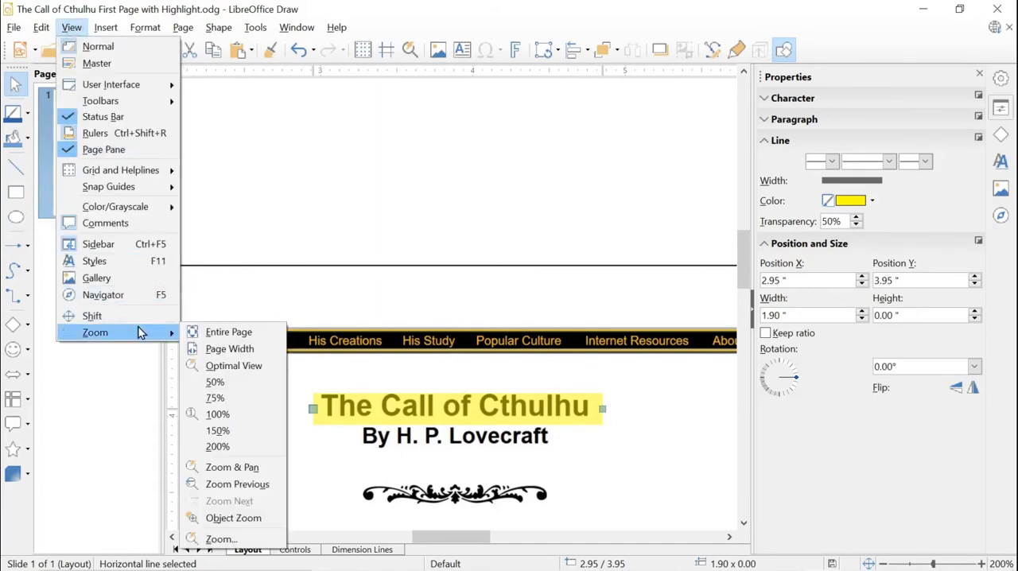
mouse_move(234, 366)
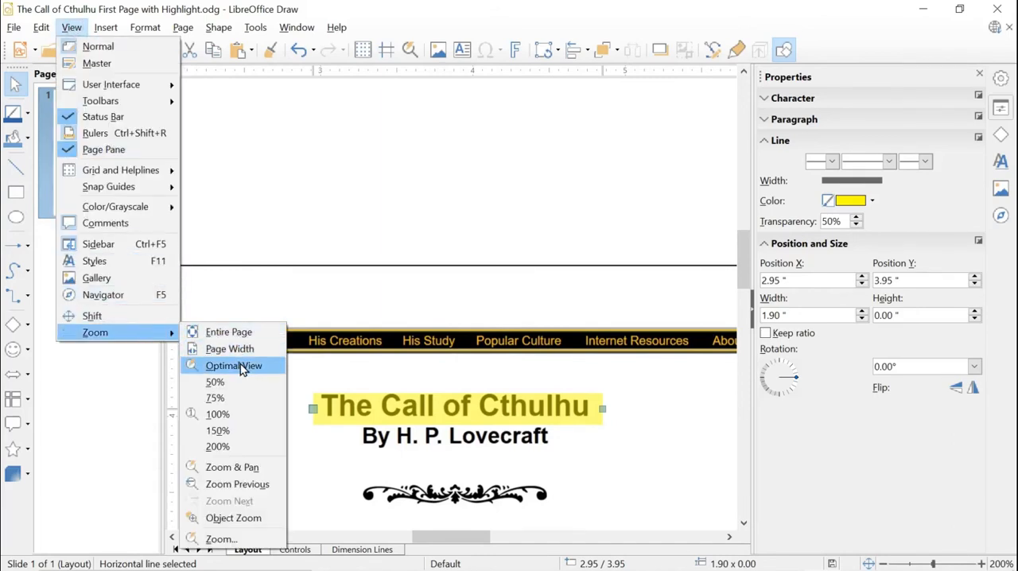
click(233, 366)
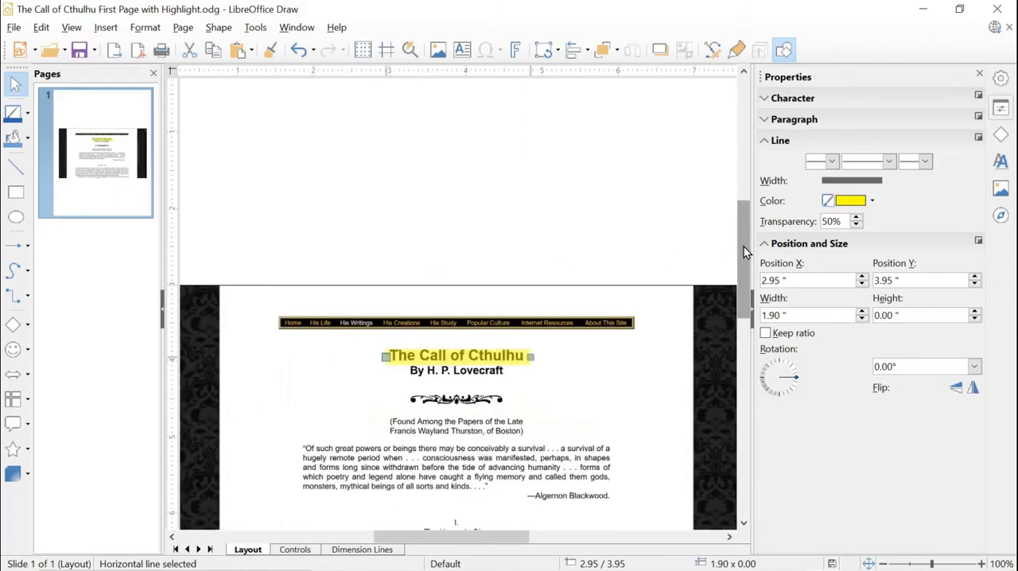
scroll(down, 3)
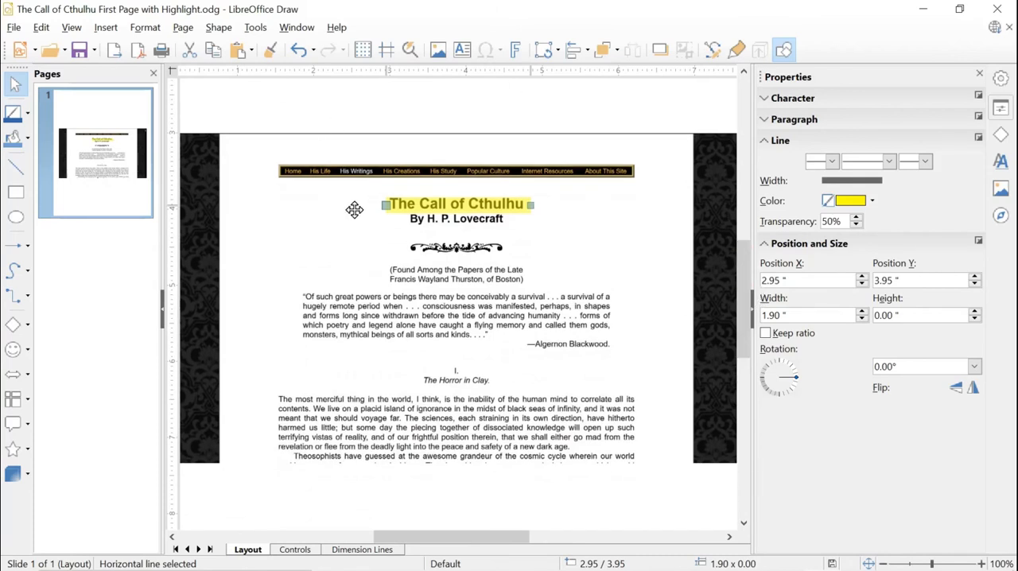
mouse_move(324, 85)
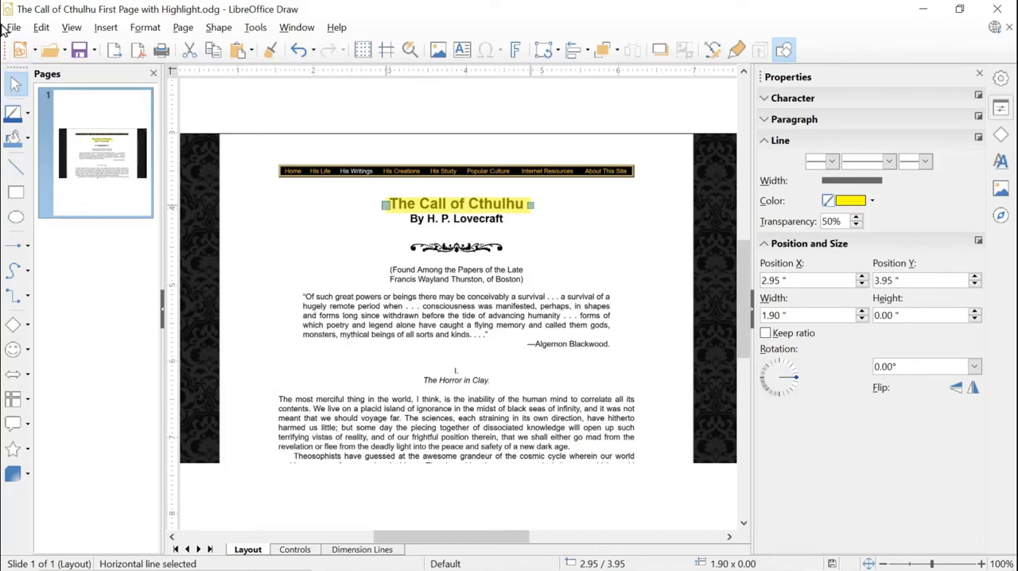
click(12, 27)
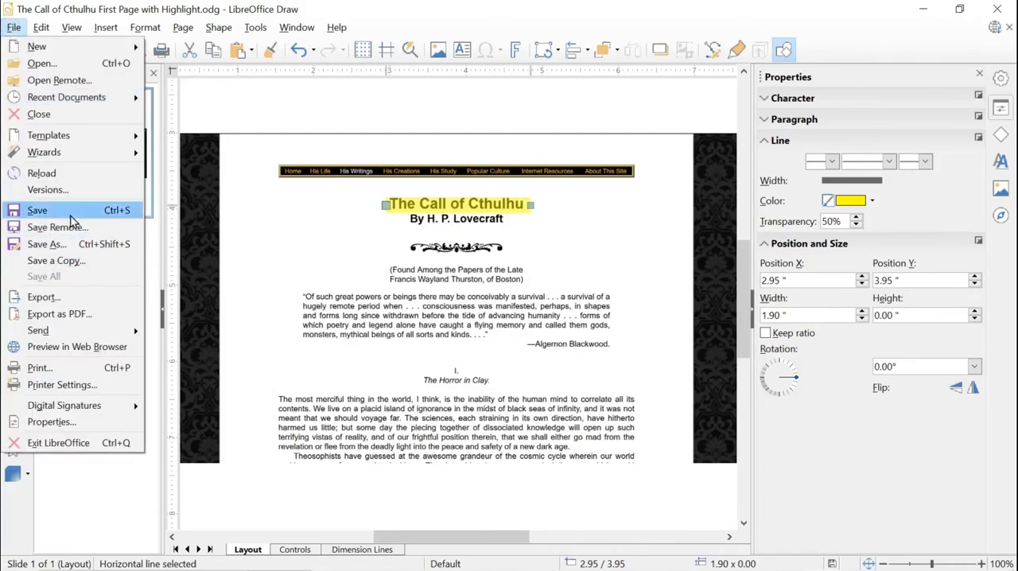
mouse_move(61, 313)
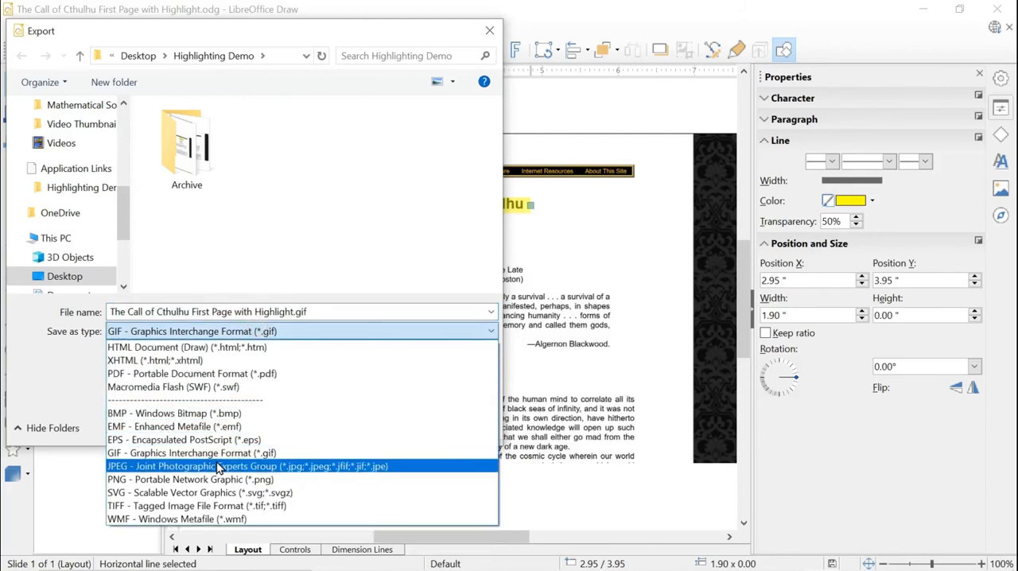
Export the page as JPEG at 8.50 by 11.00 inches, accepting the default JPG options
click(246, 466)
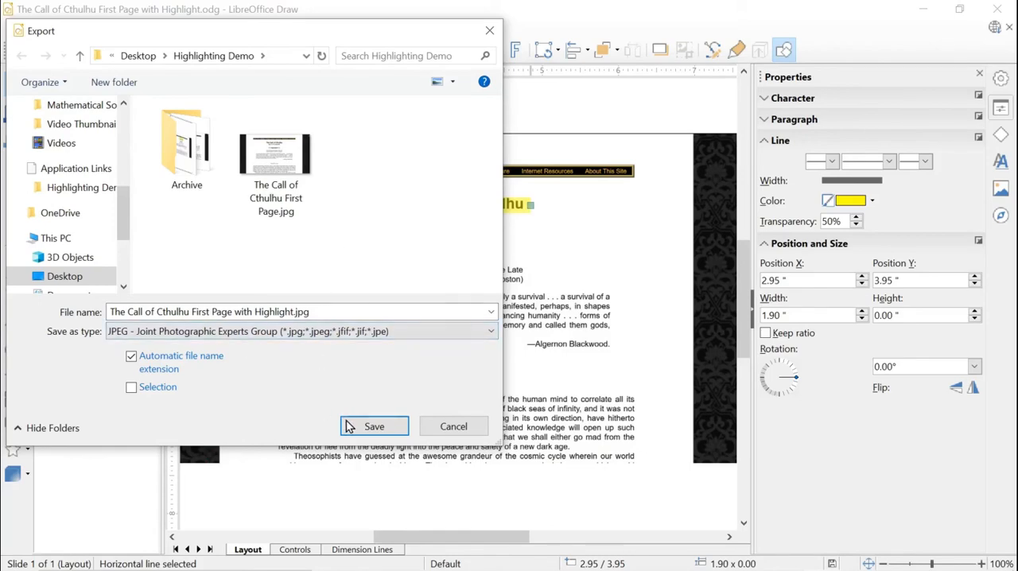
click(373, 427)
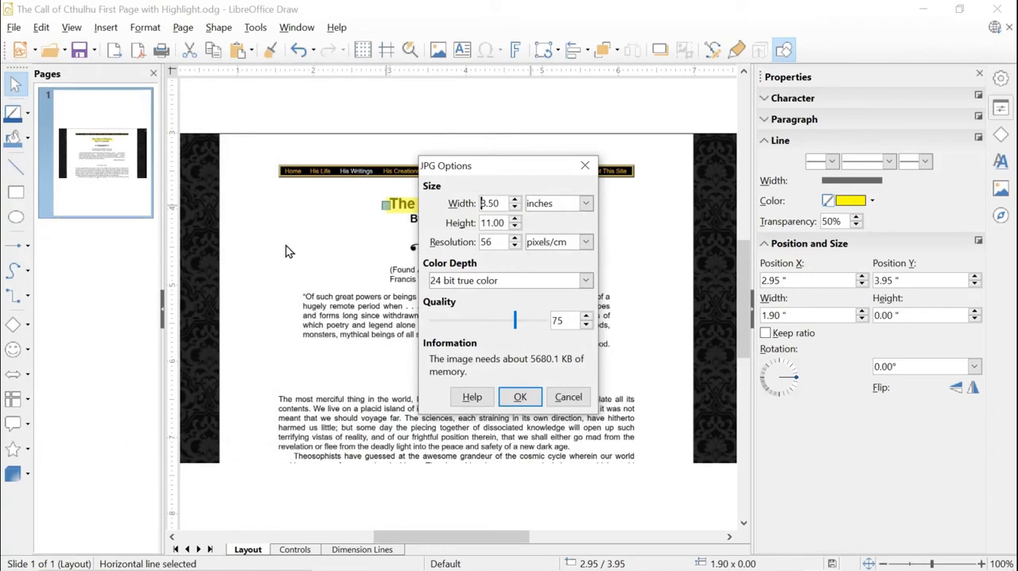
mouse_move(466, 232)
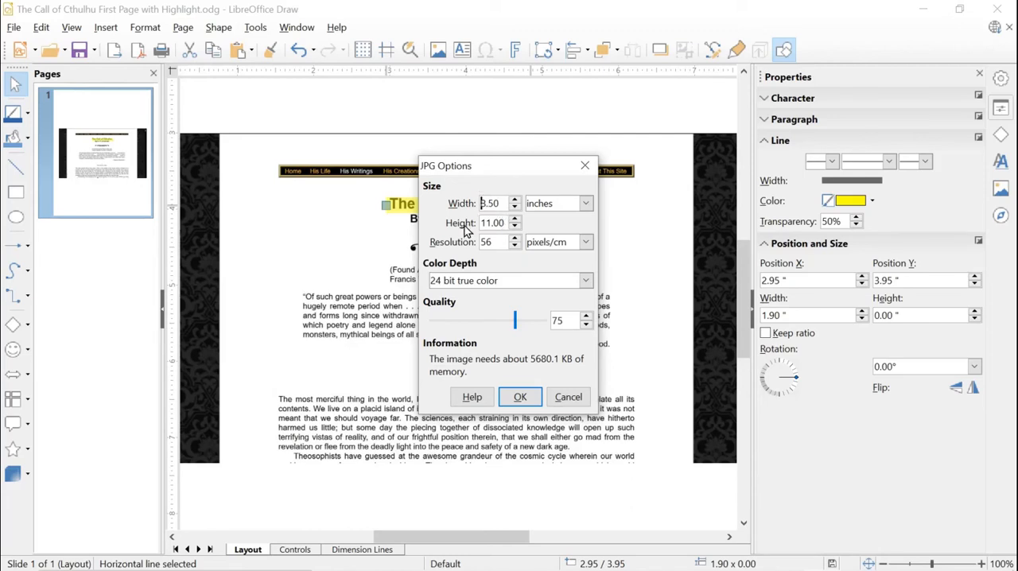
click(513, 199)
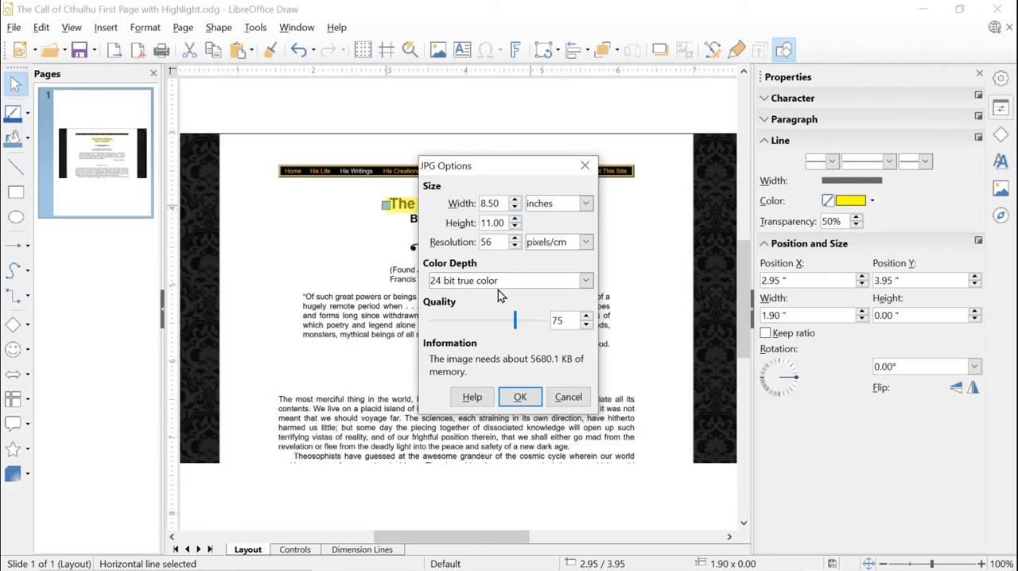
mouse_move(512, 354)
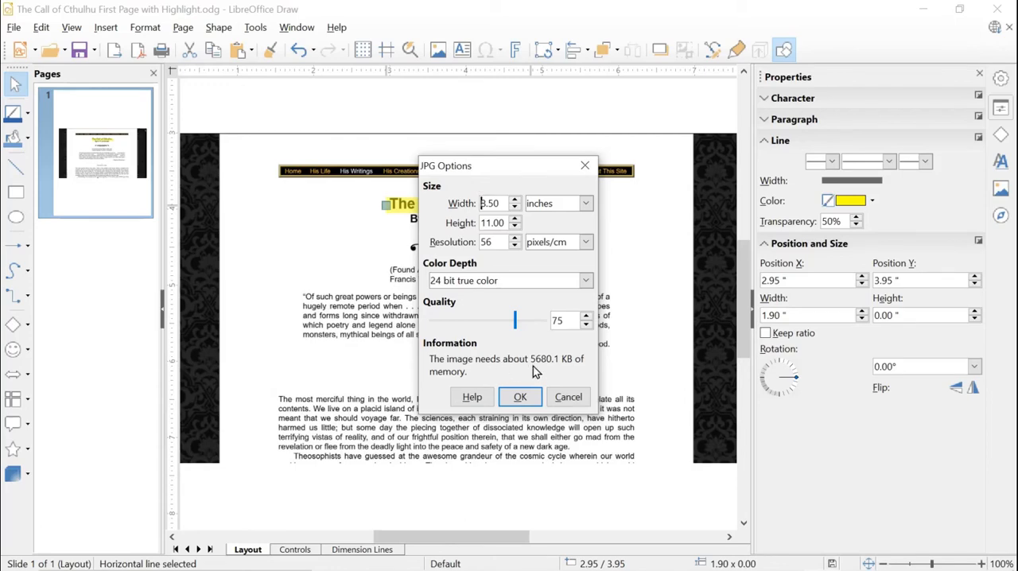
mouse_move(518, 398)
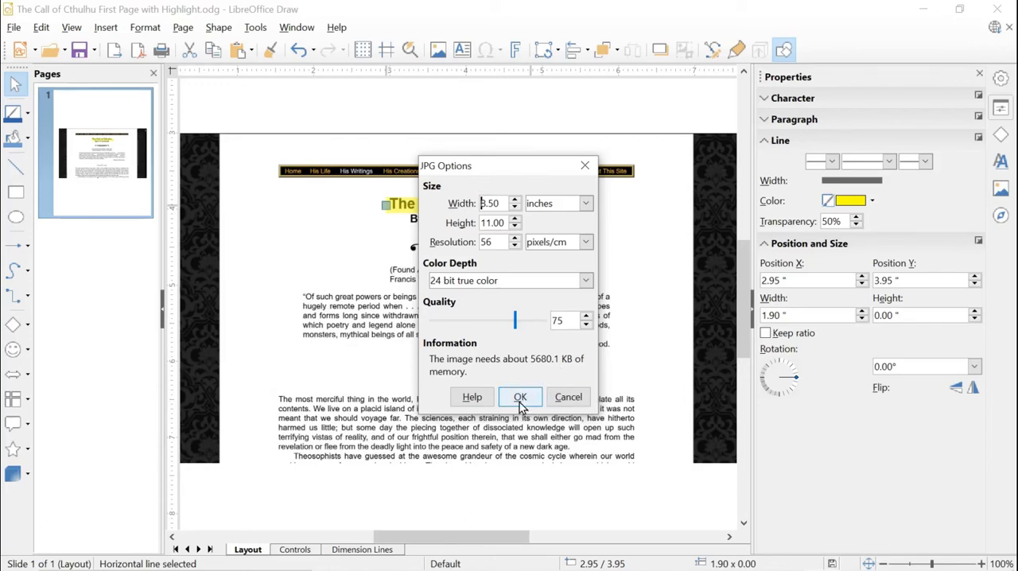
click(519, 398)
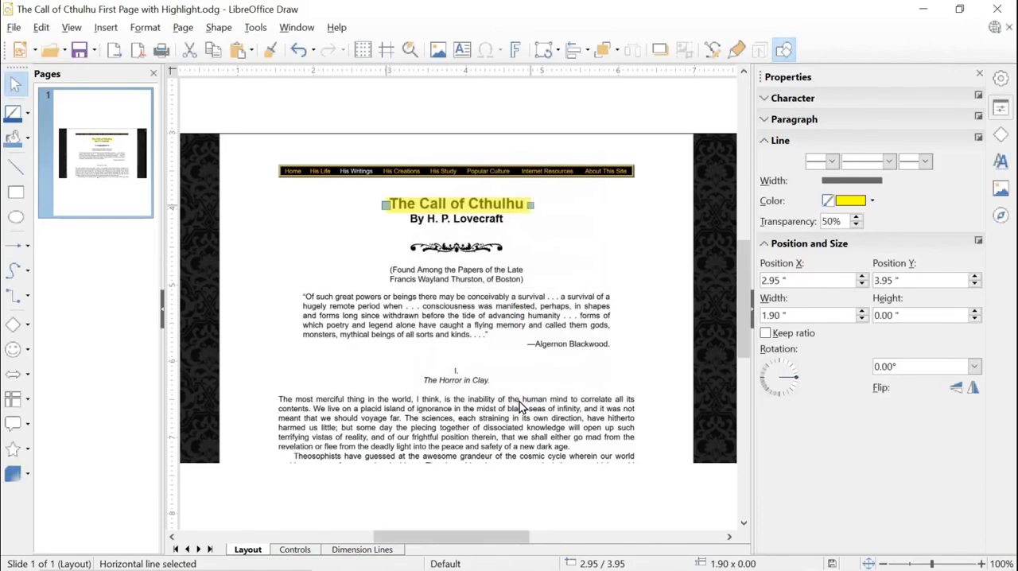
mouse_move(719, 106)
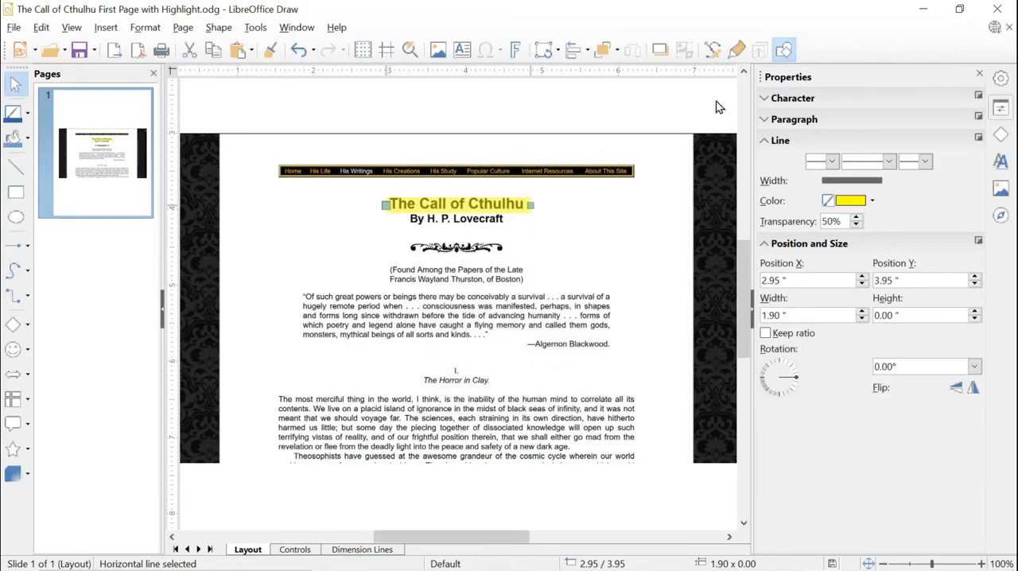
mouse_move(913, 26)
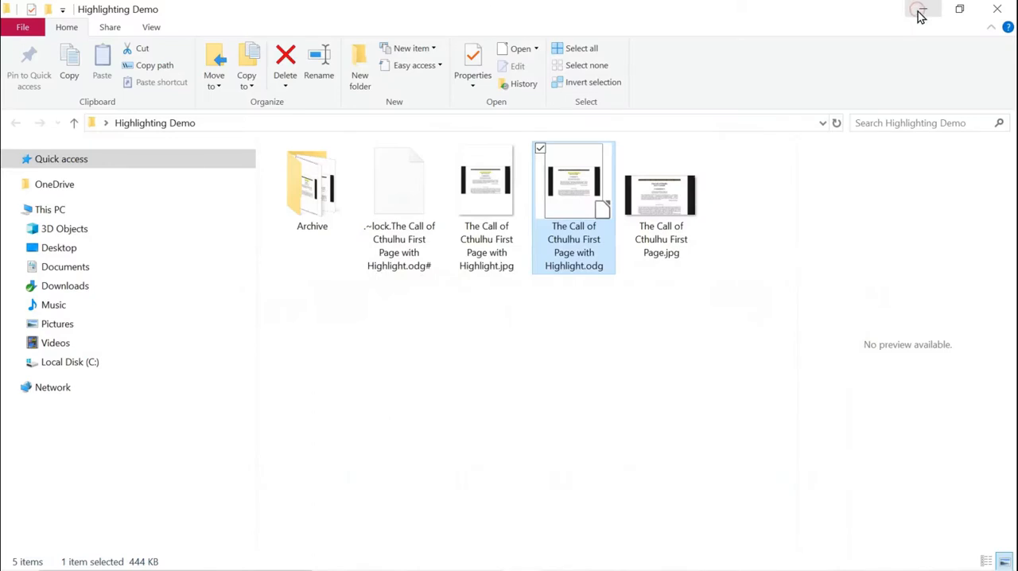
mouse_move(602, 314)
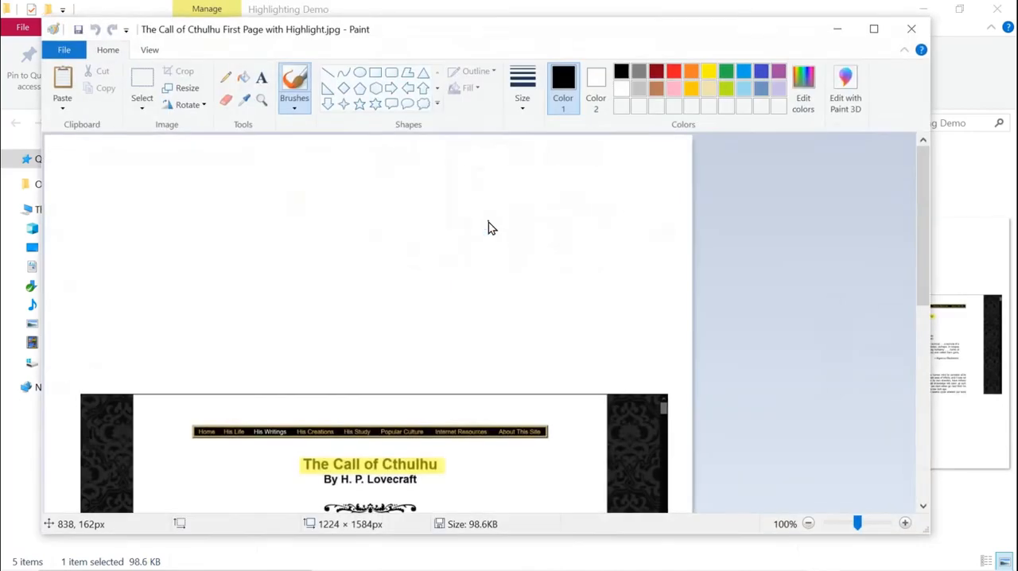
mouse_move(398, 280)
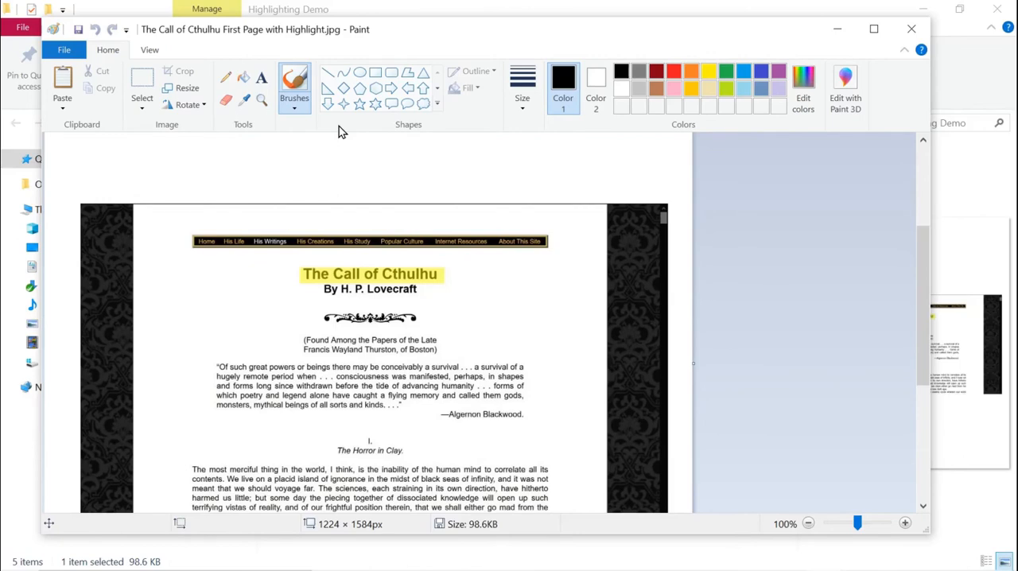
Scroll through the exported JPG in Paint to check the yellow title highlight
scroll(down, 3)
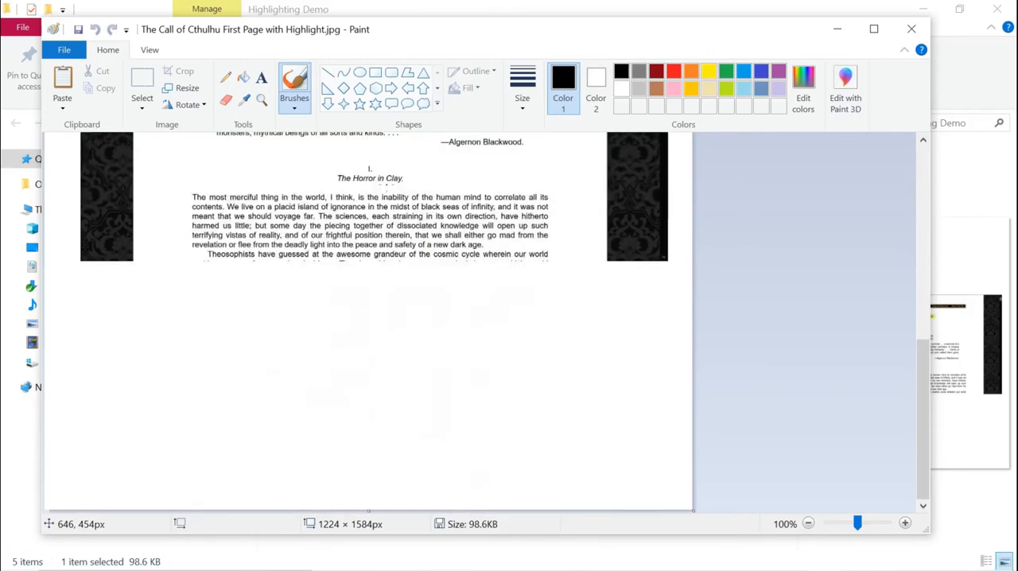
scroll(up, 3)
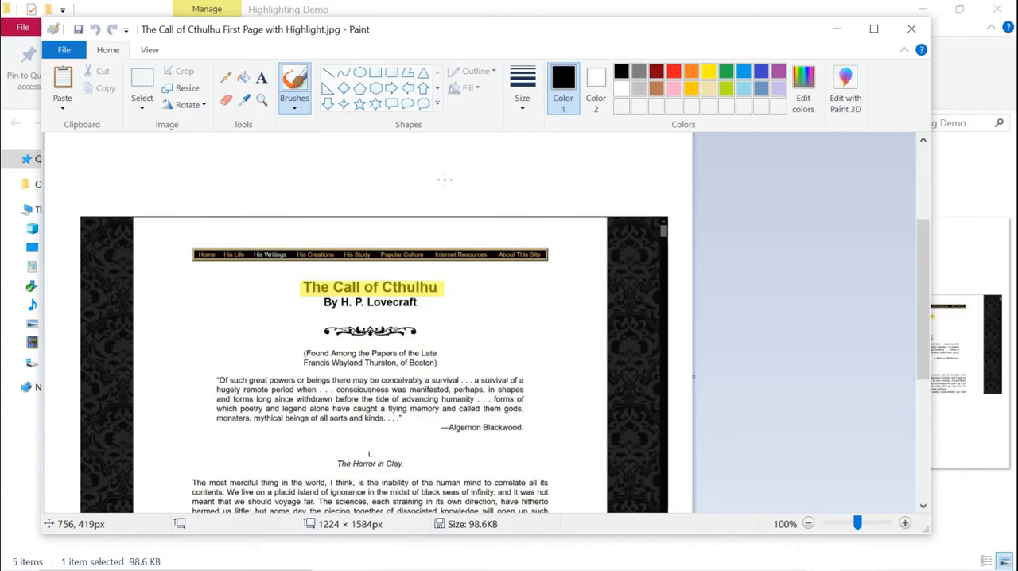
mouse_move(445, 310)
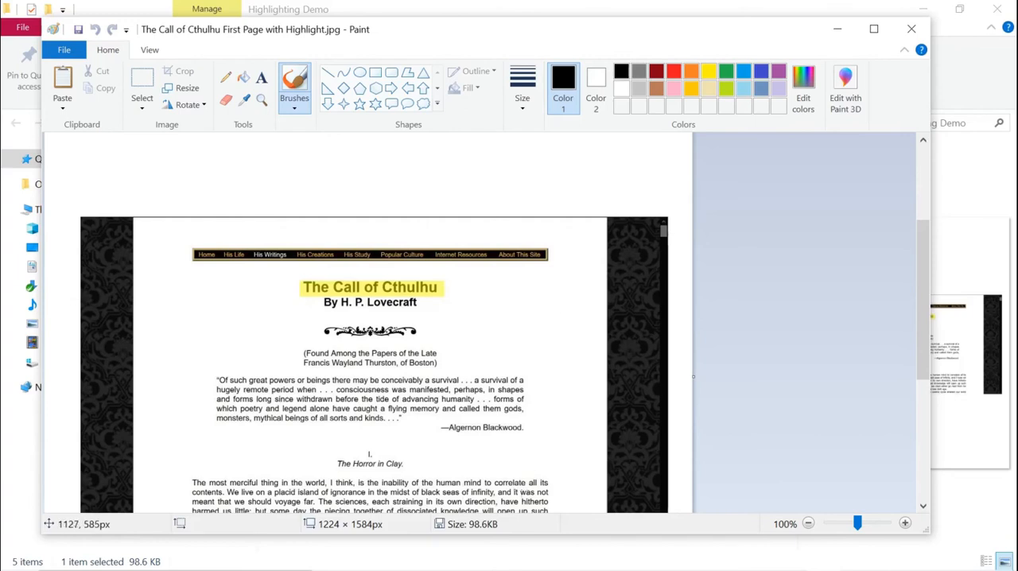
mouse_move(512, 340)
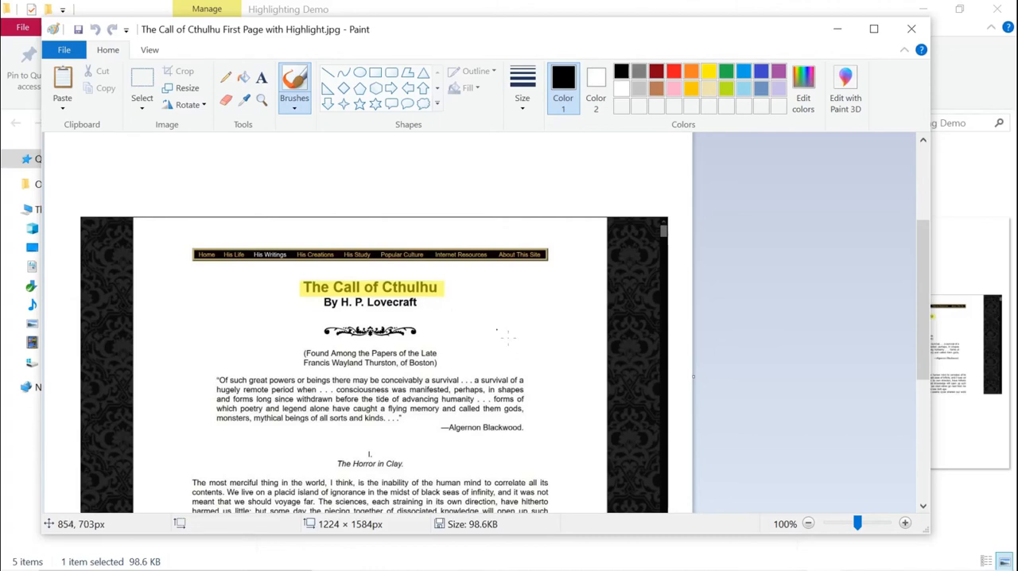
mouse_move(786, 146)
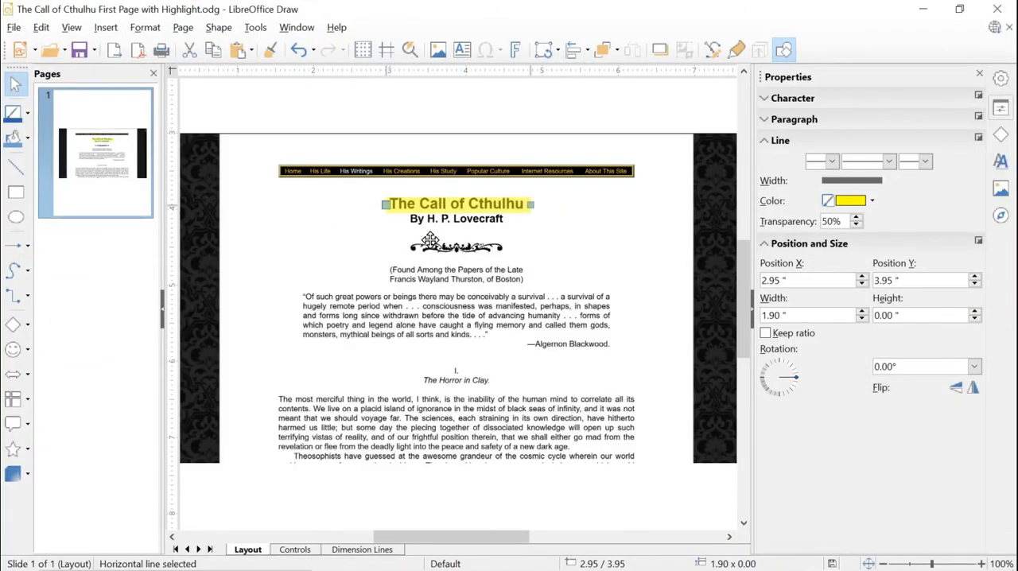
mouse_move(437, 205)
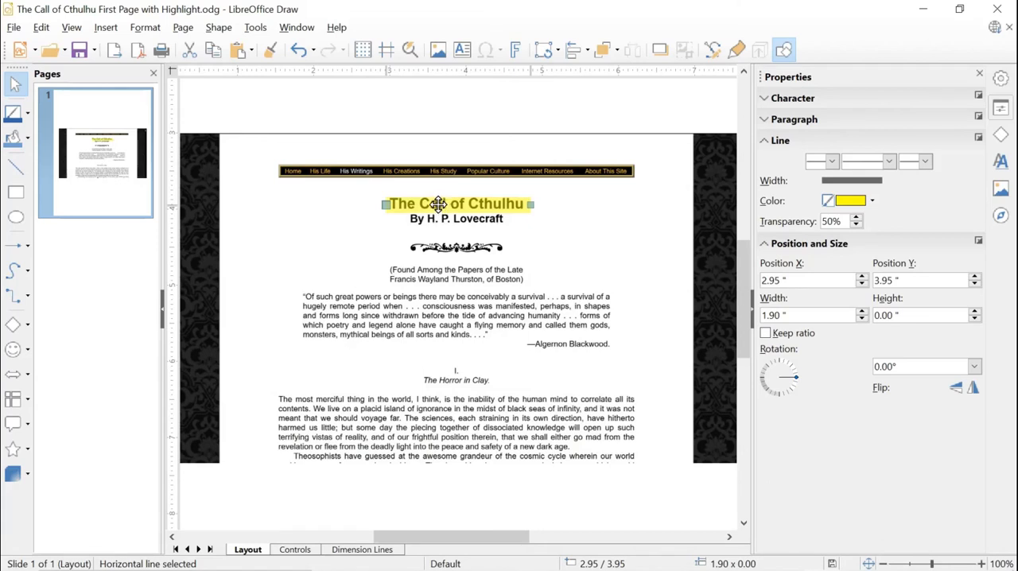
mouse_move(419, 129)
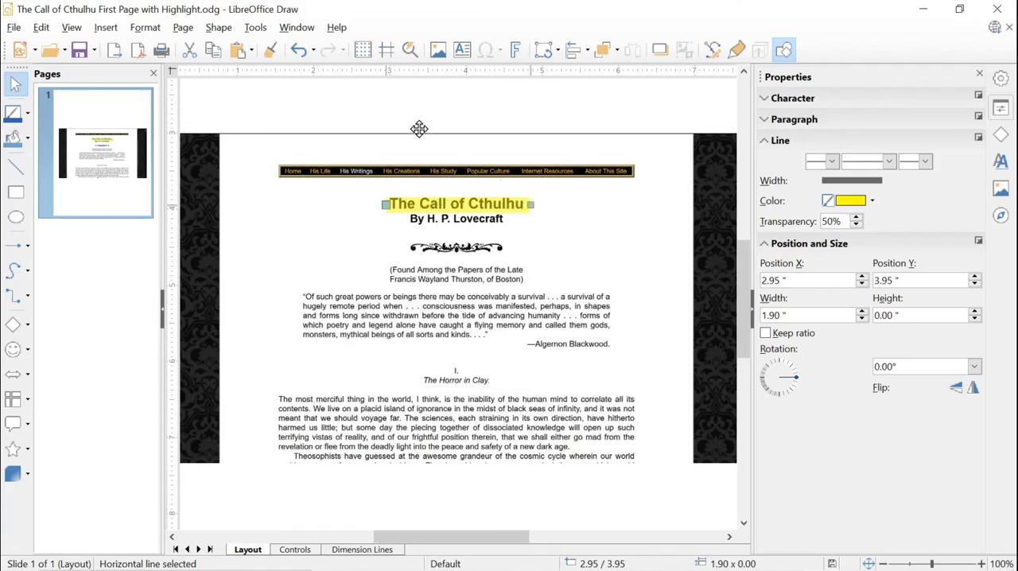
mouse_move(444, 168)
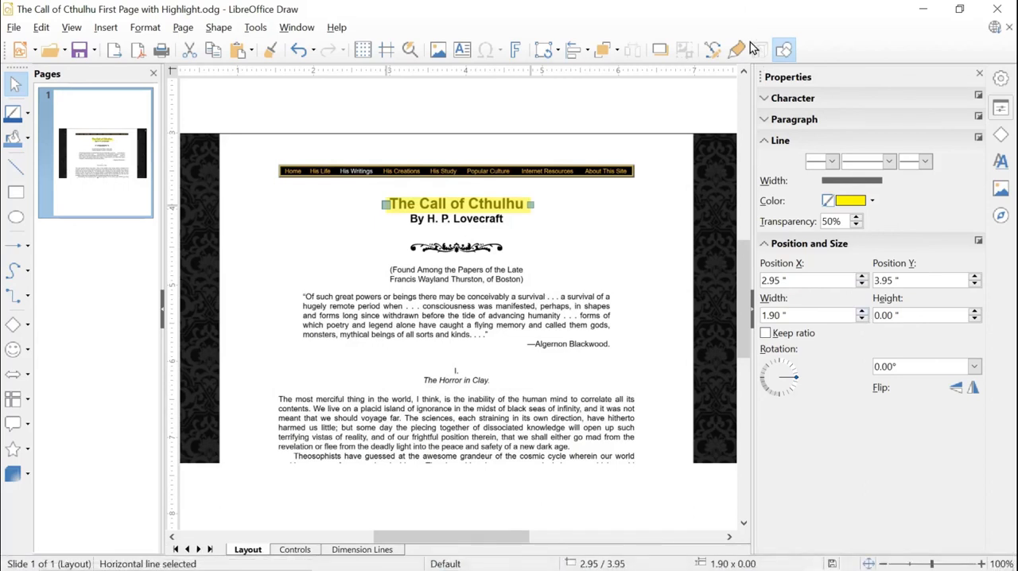
mouse_move(740, 20)
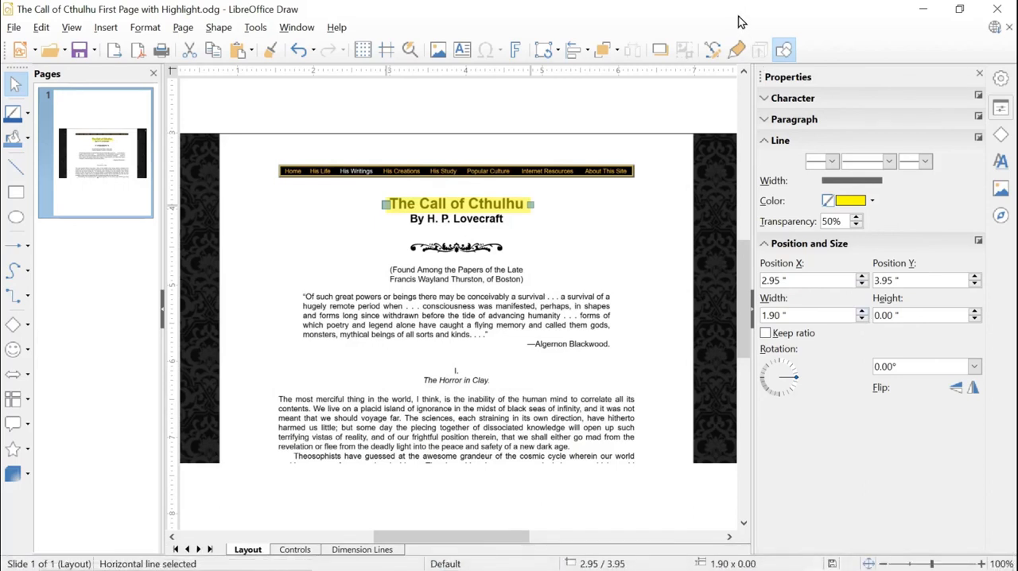